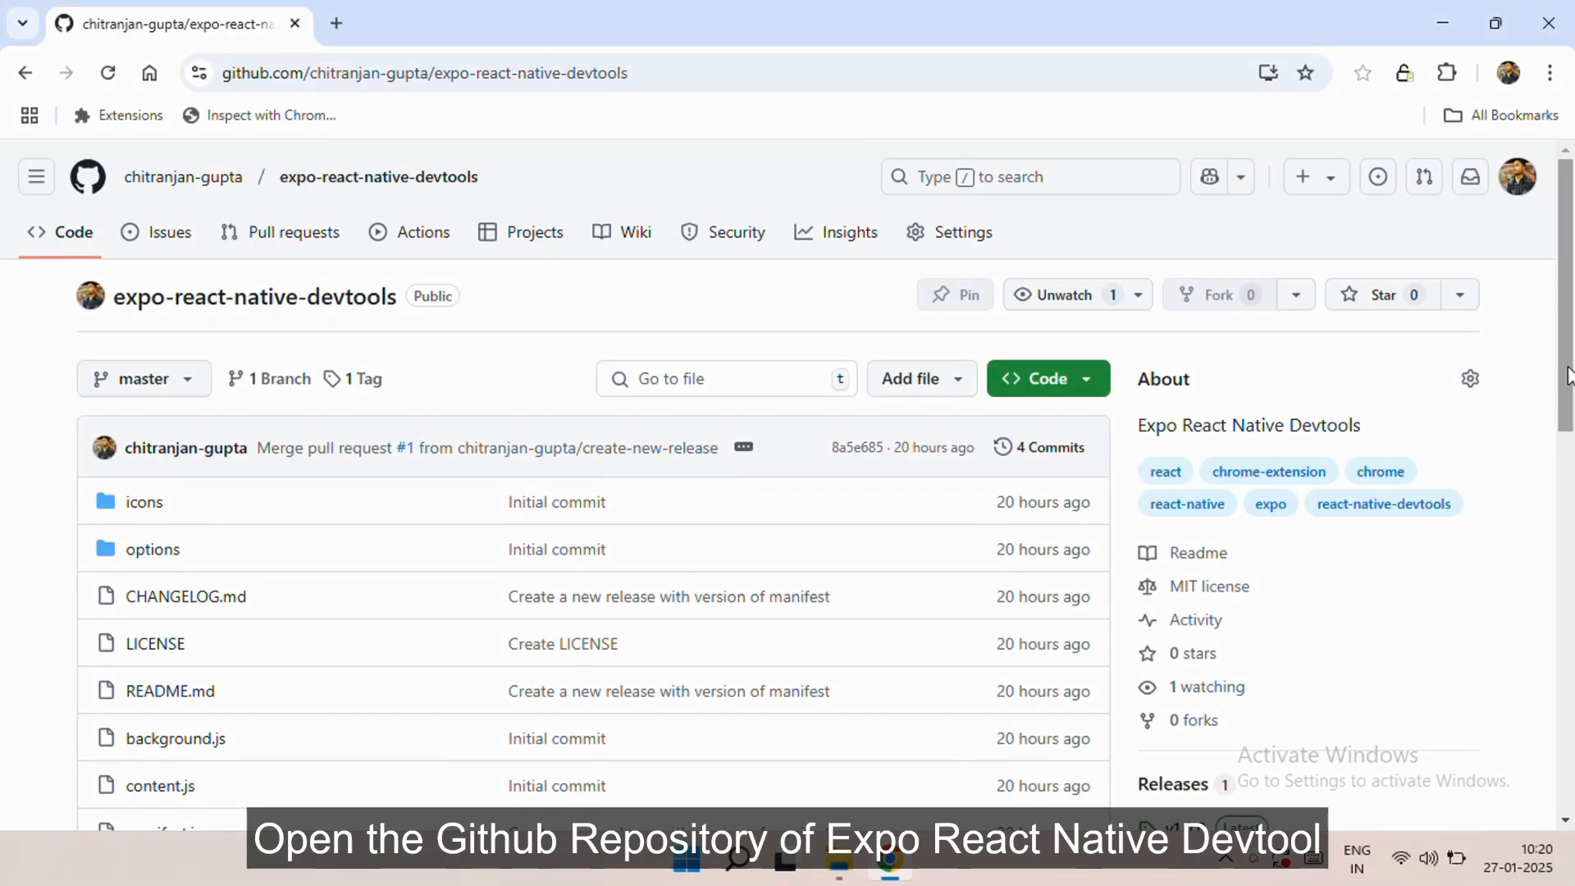
- Go to the repository's Releases page and scroll to the v1.0.0 assets
{"action": "scroll", "scroll_direction": "down", "scroll_amount": 3}
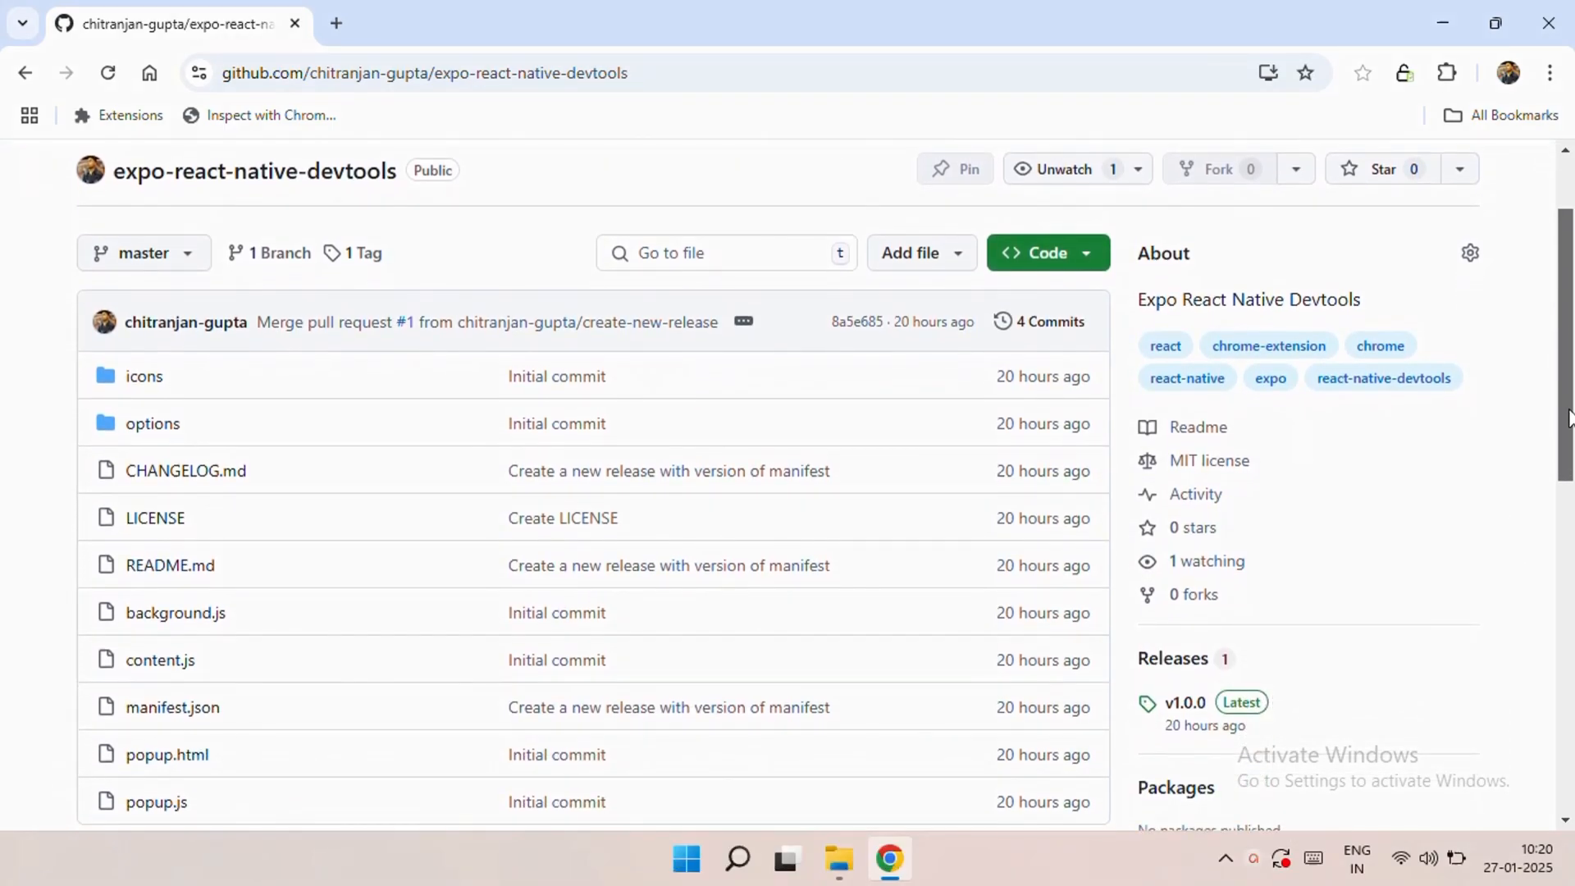
{"action": "scroll", "scroll_direction": "up", "scroll_amount": 3}
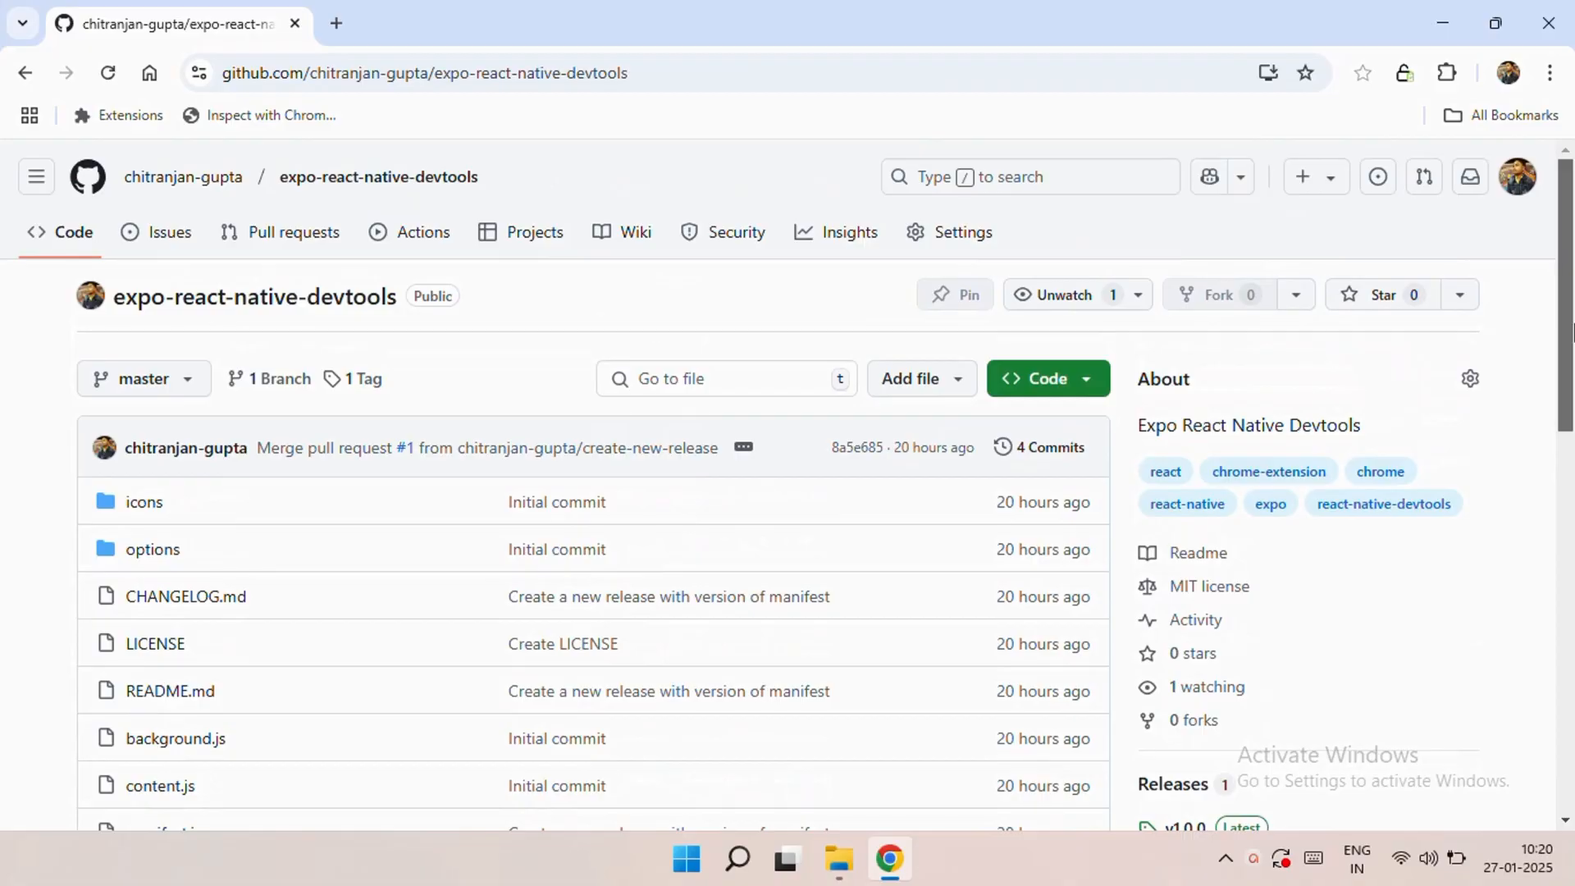
{"action": "scroll", "scroll_direction": "down", "scroll_amount": 3}
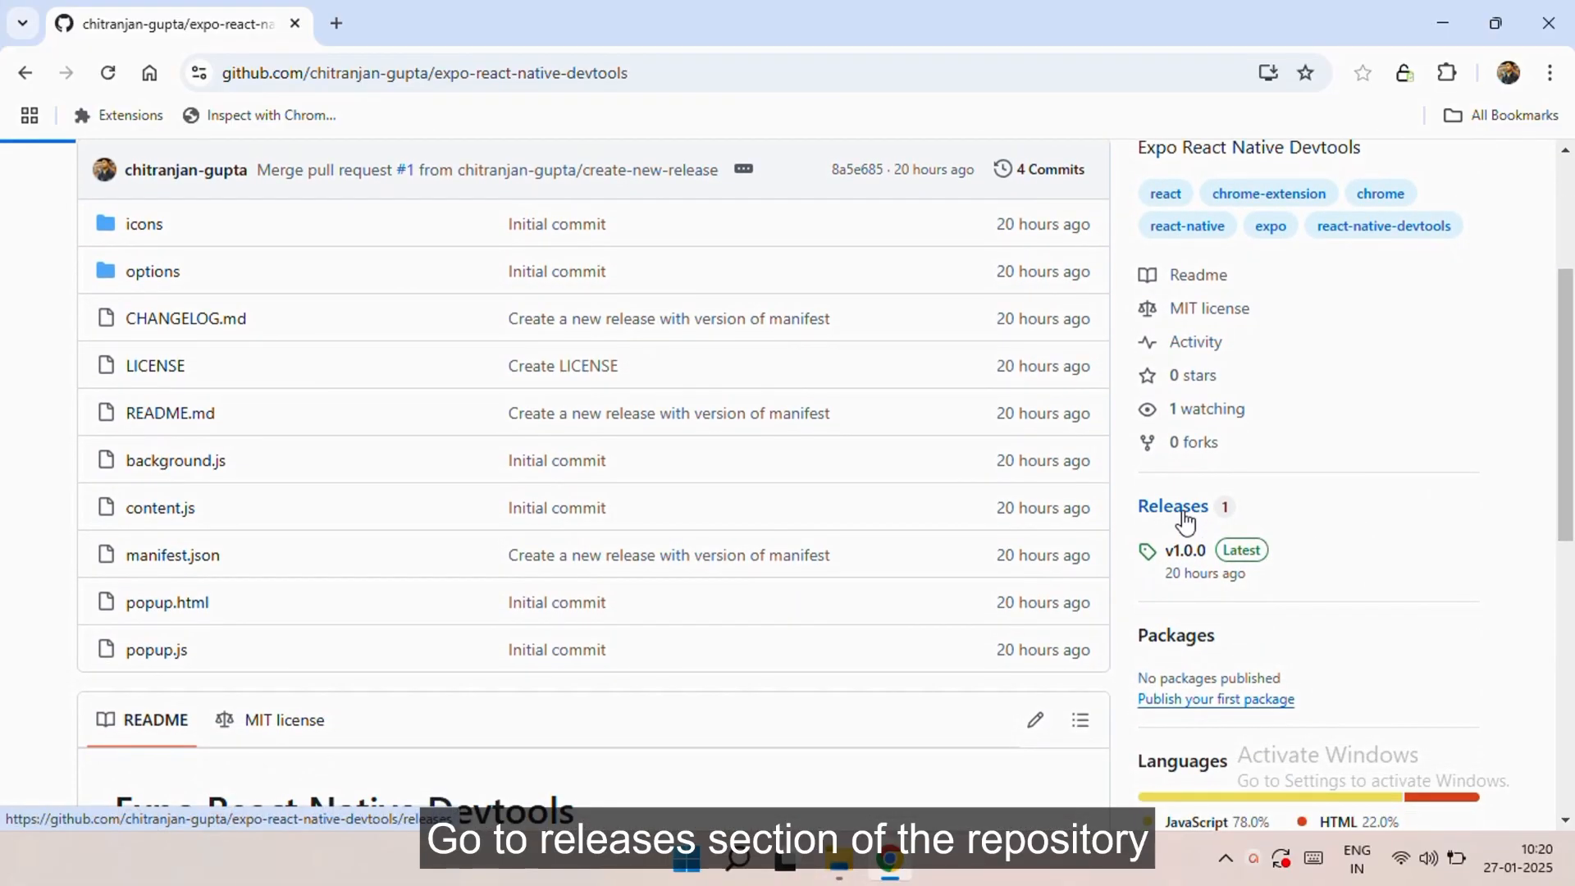
{"action": "left_click", "coordinate": [1172, 506]}
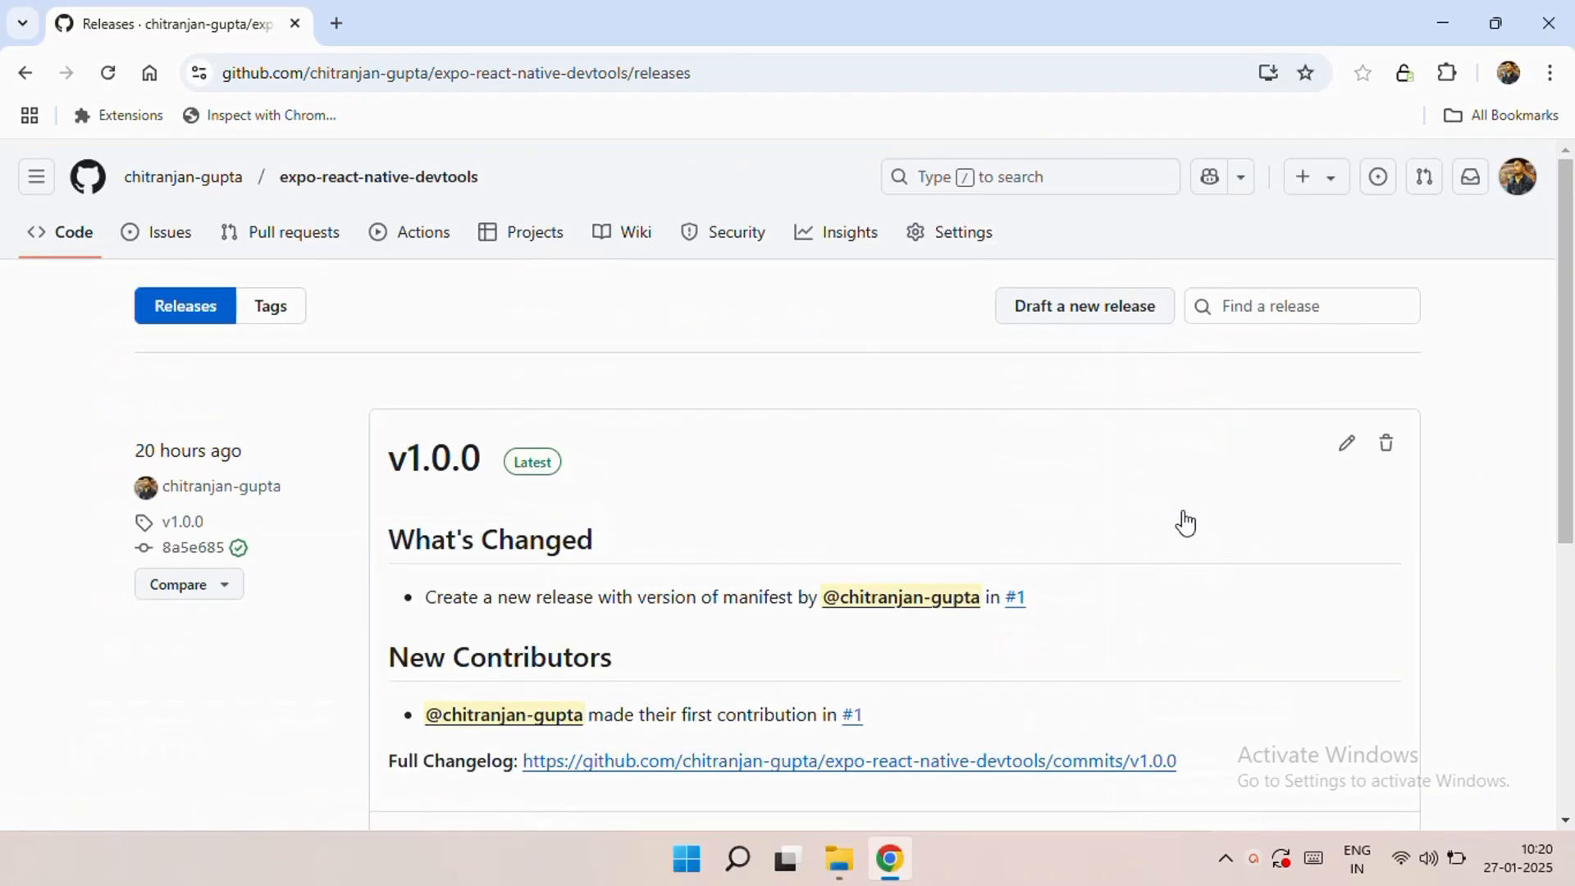
{"action": "scroll", "scroll_direction": "down", "scroll_amount": 3}
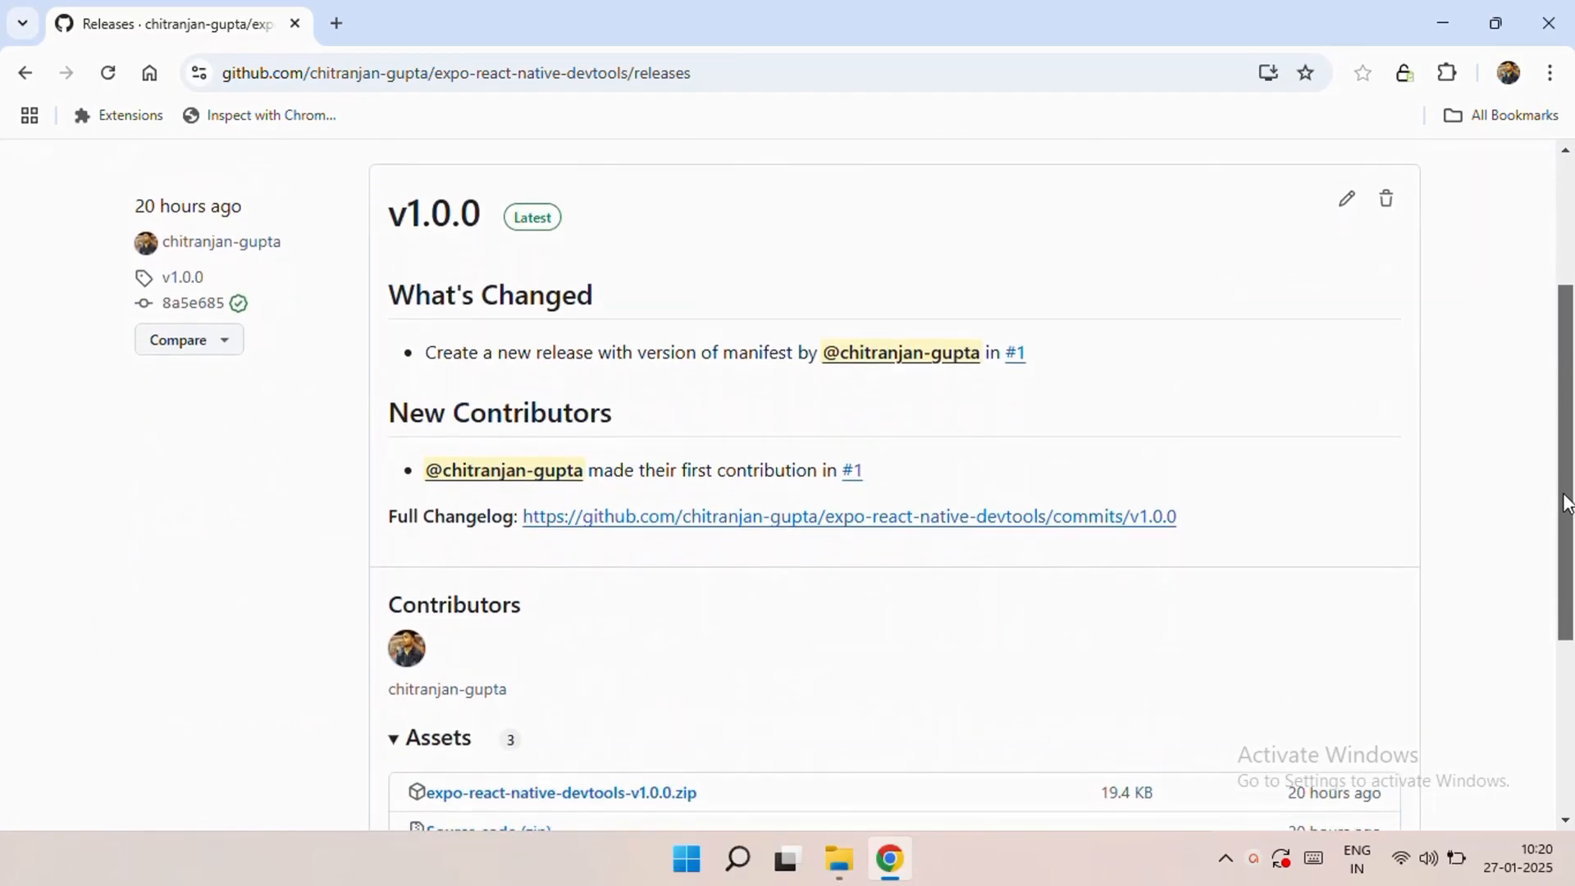
{"action": "scroll", "scroll_direction": "down", "scroll_amount": 3}
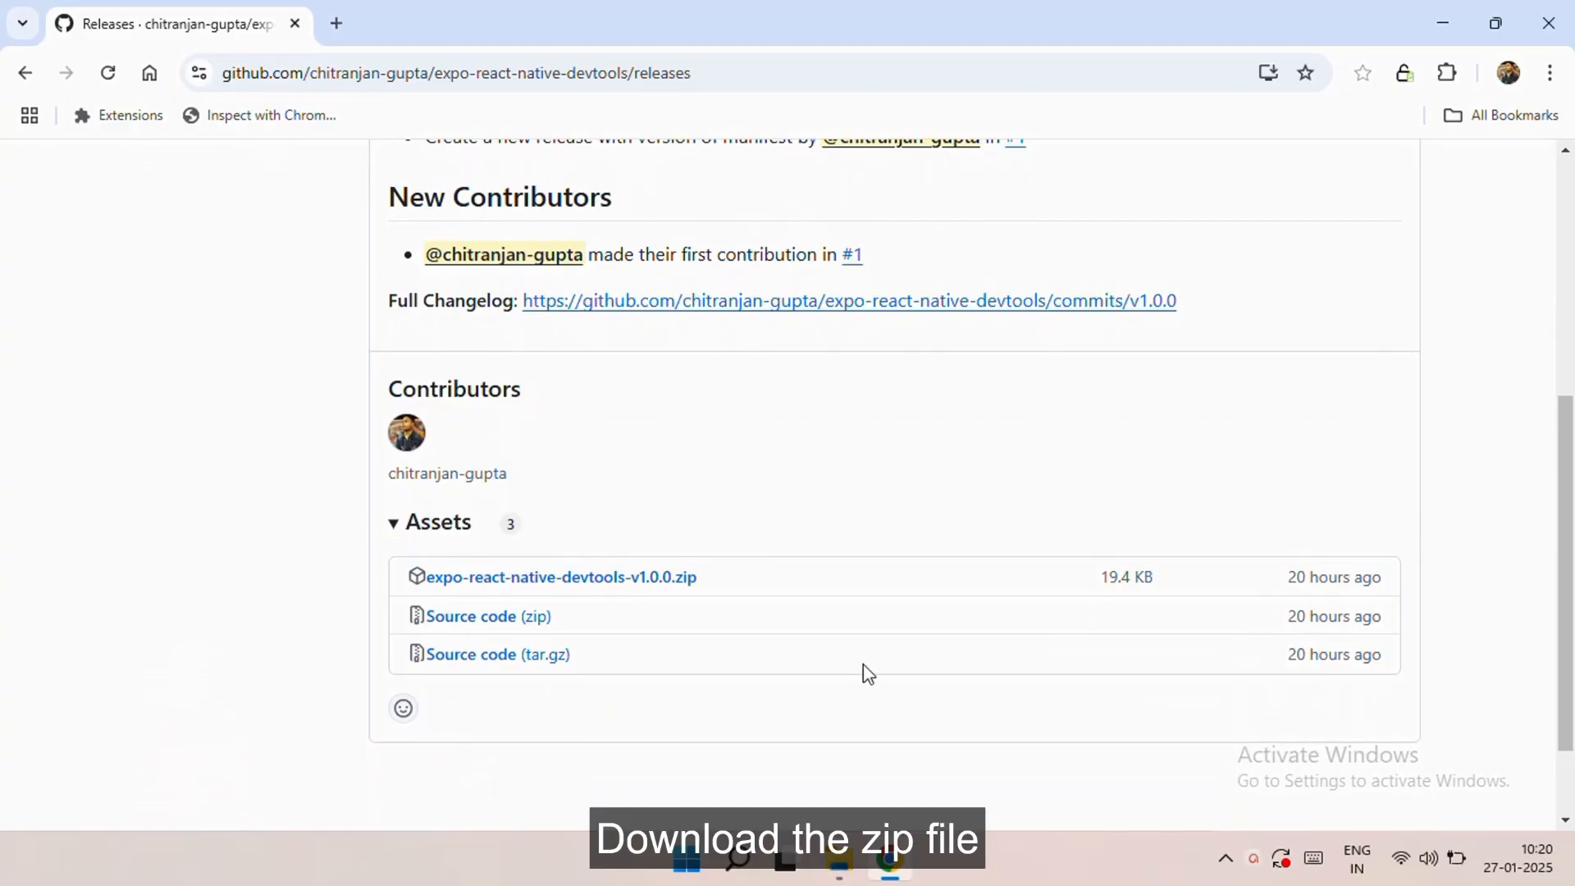
- Download expo-react-native-devtools-v1.0.0.zip (19.4 KB) and confirm the download finished
{"action": "left_click", "coordinate": [560, 577]}
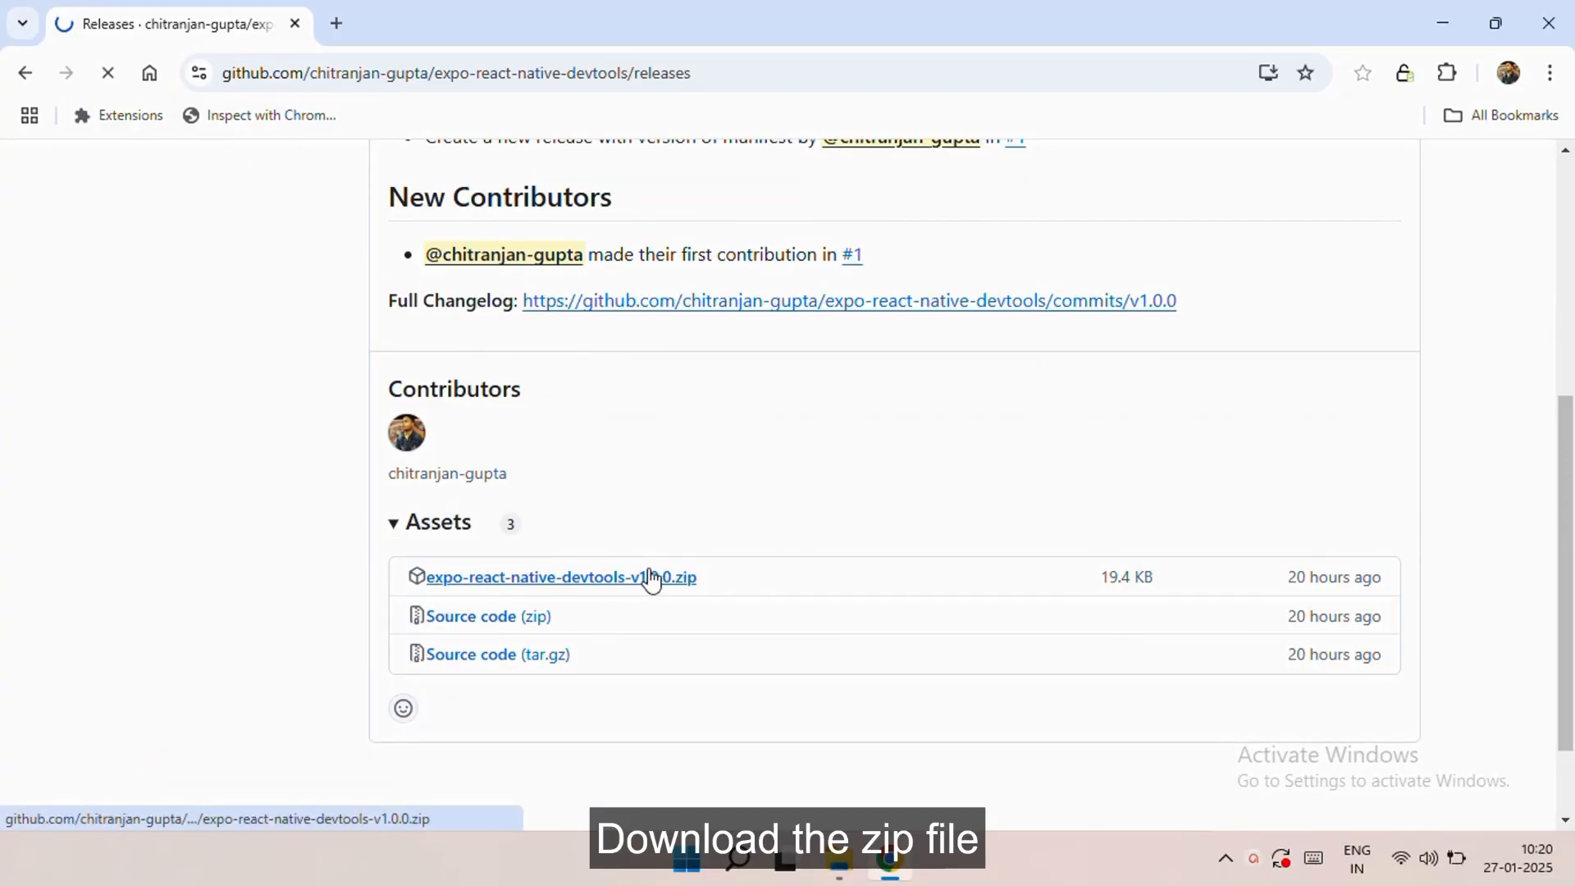
{"action": "left_click", "coordinate": [559, 576]}
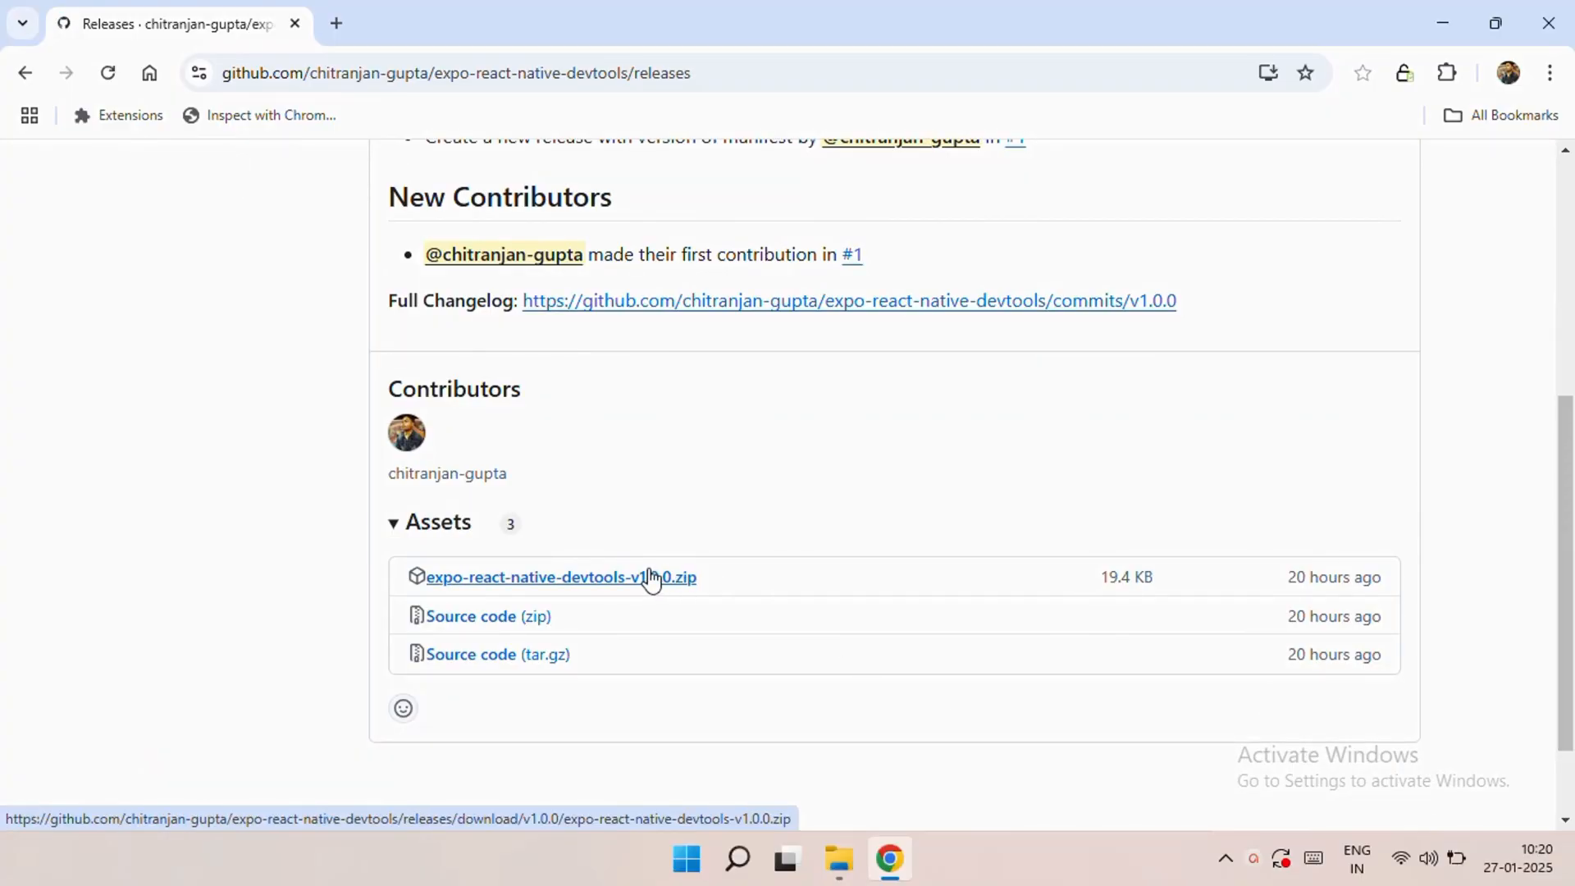
{"action": "left_click", "coordinate": [559, 577]}
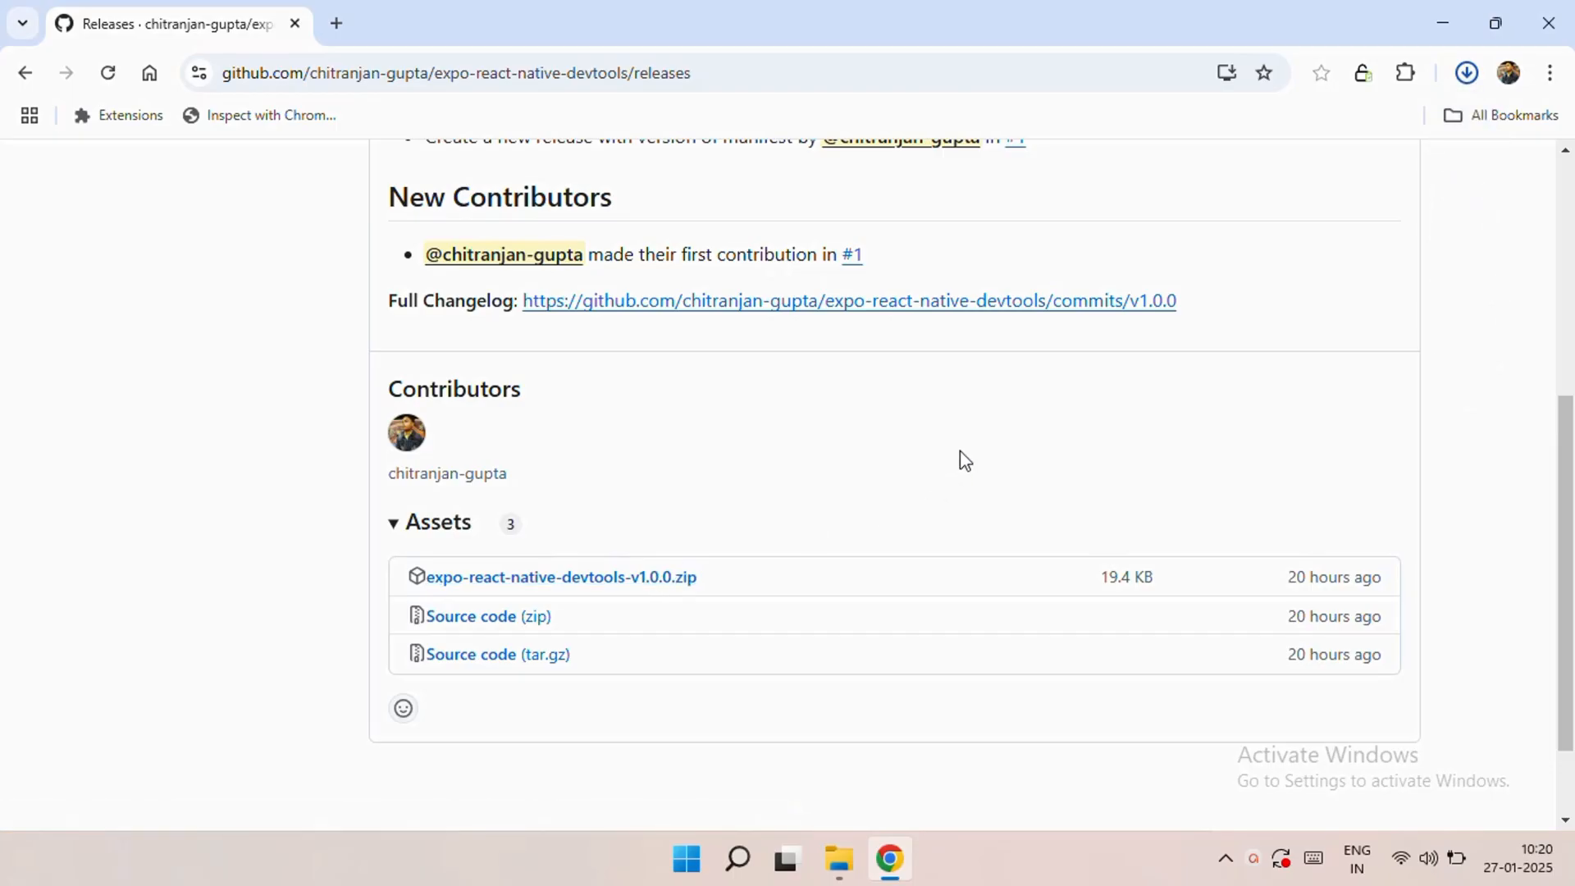
{"action": "left_click", "coordinate": [560, 577]}
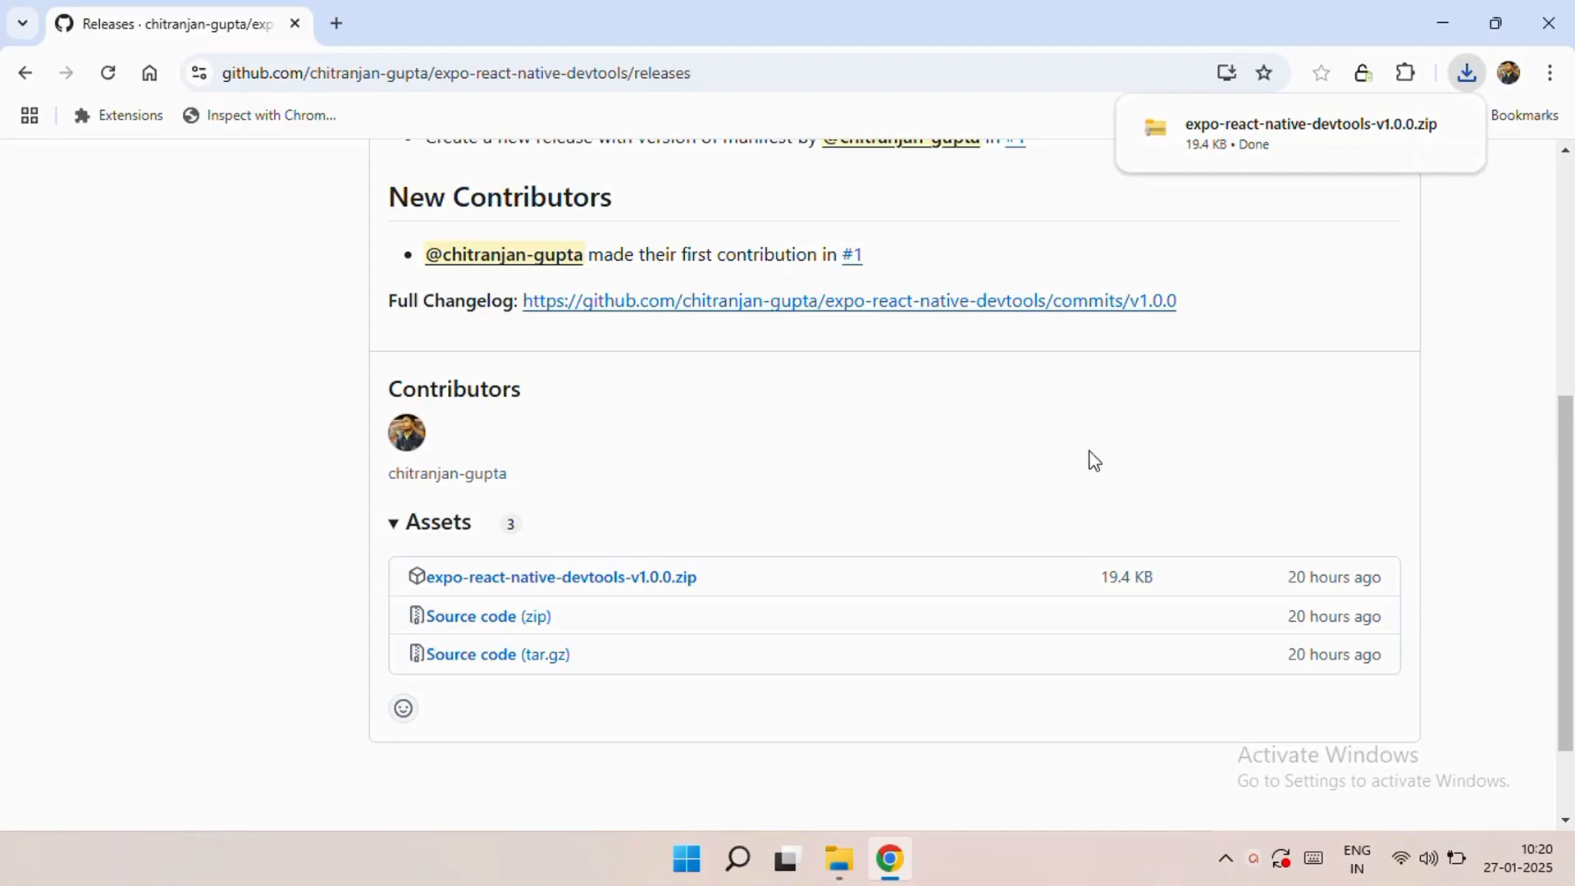
{"action": "mouse_move", "coordinate": [791, 617]}
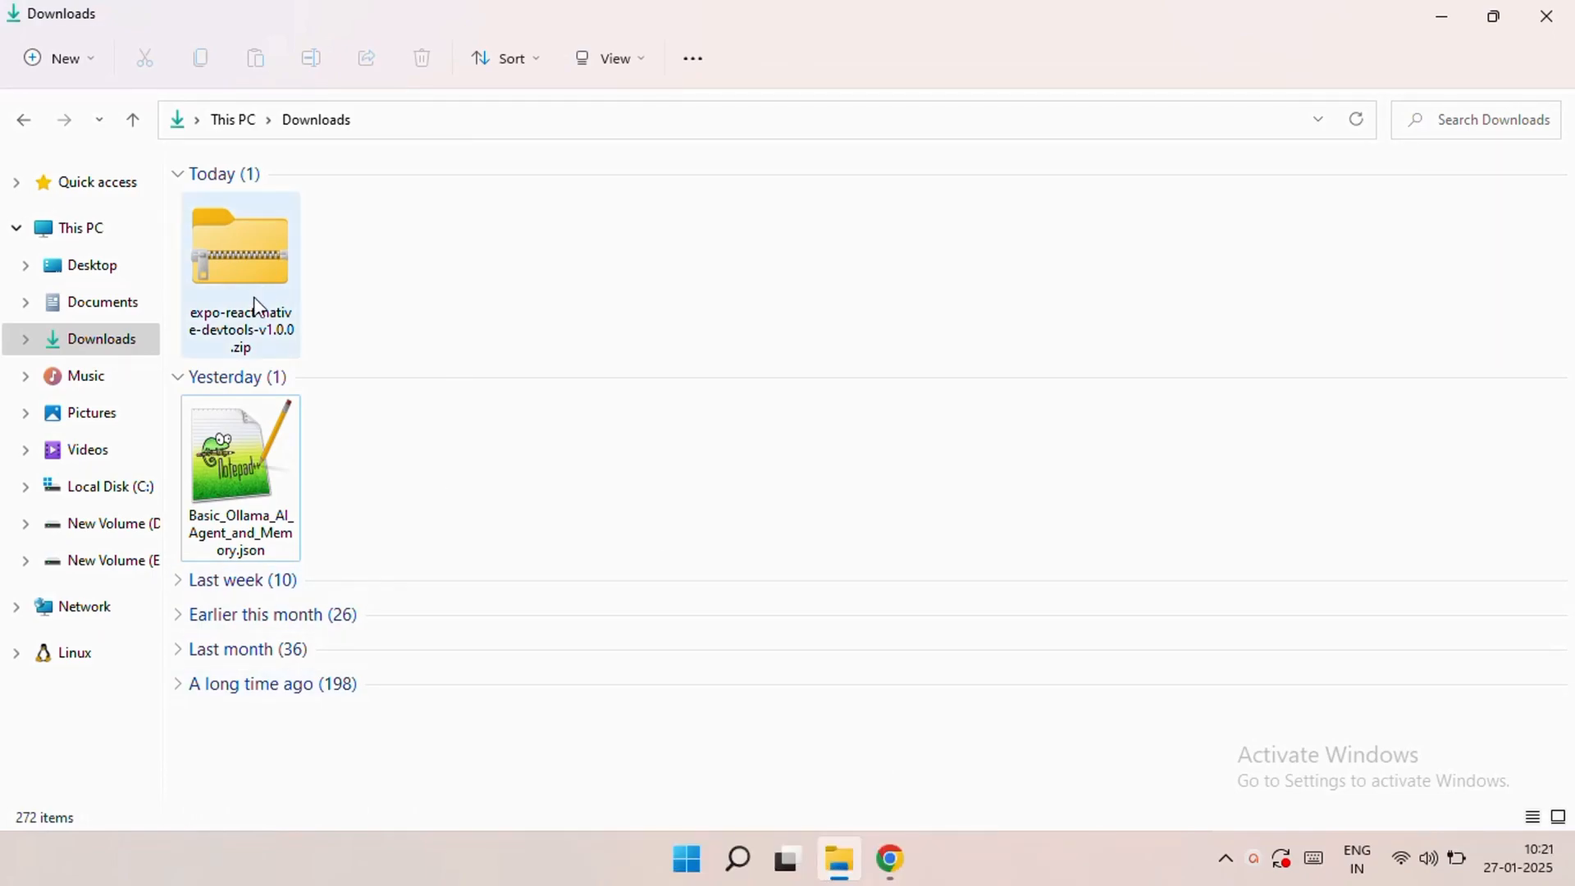
- Extract expo-react-native-devtools-v1.0.0.zip into its default folder in Downloads
{"action": "left_click", "coordinate": [241, 246]}
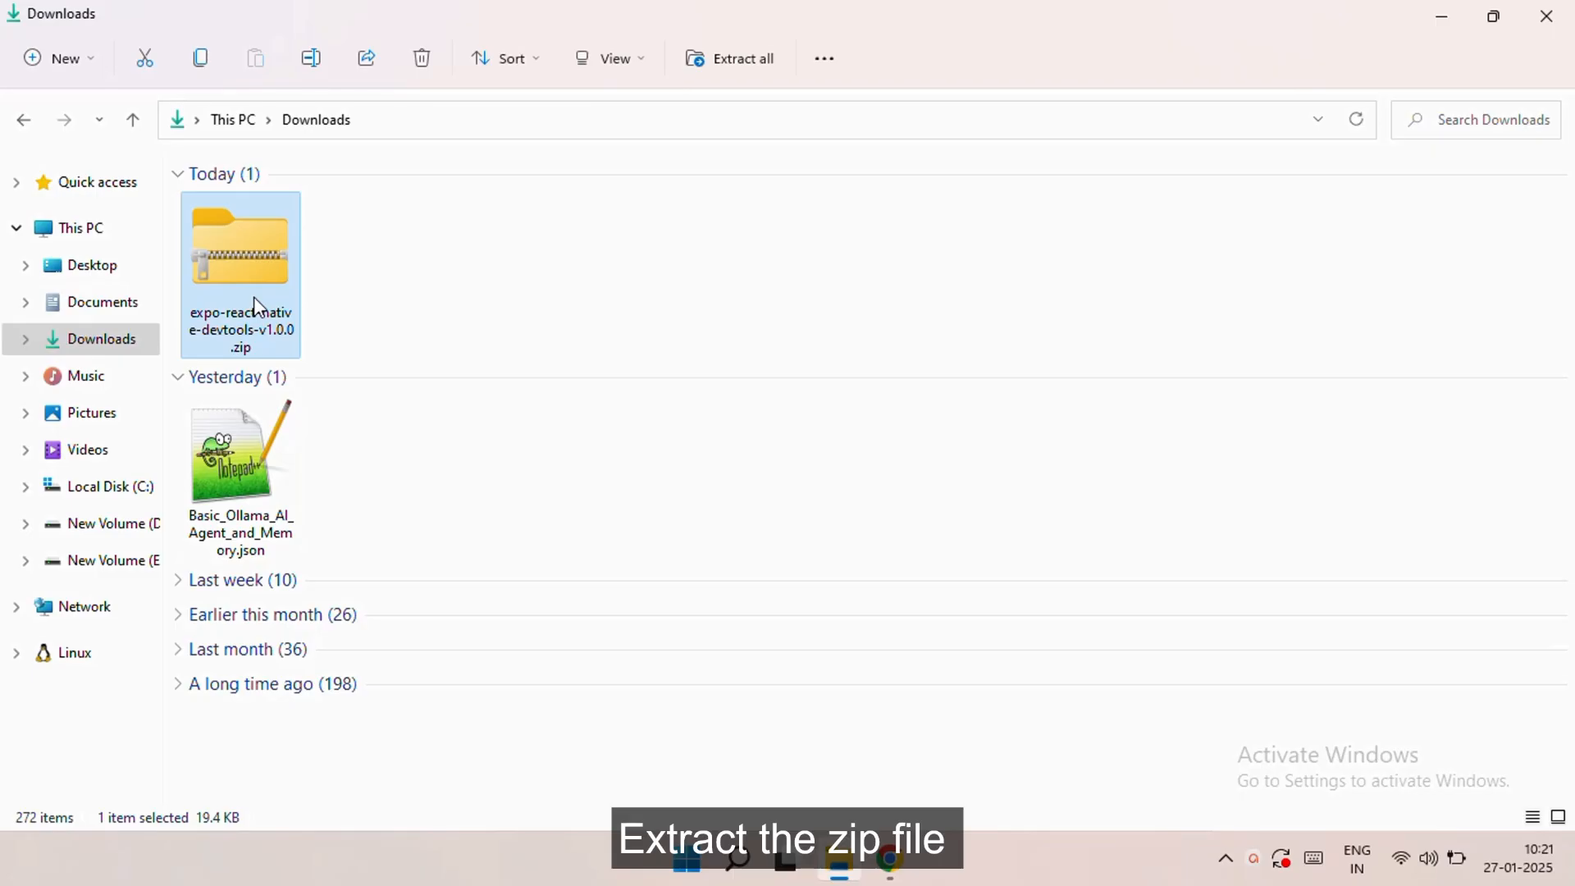
{"action": "right_click", "coordinate": [242, 246]}
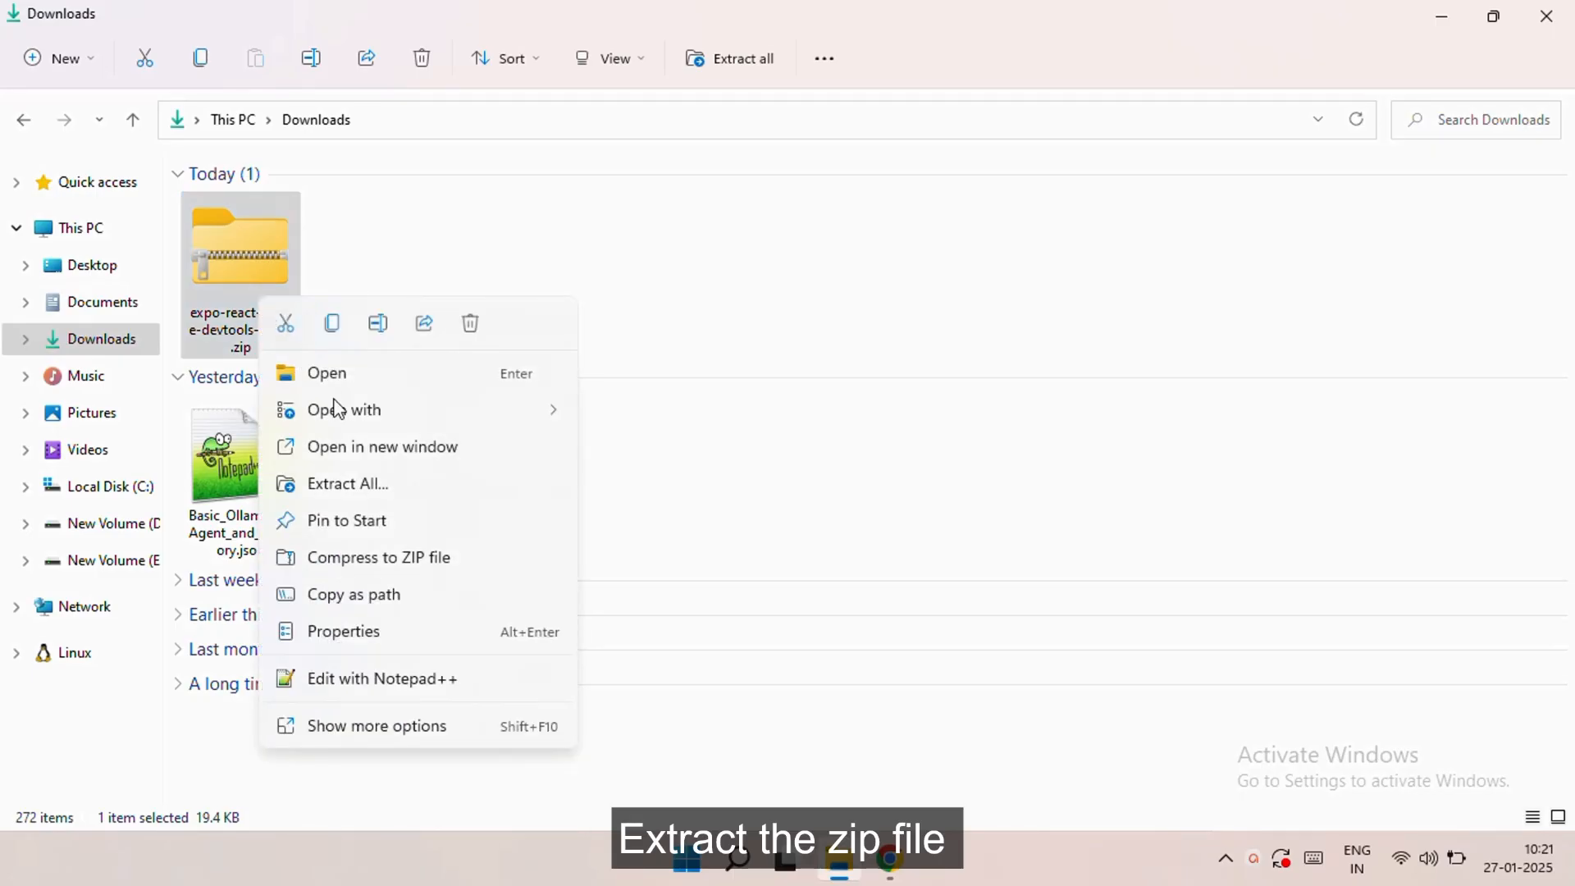
{"action": "mouse_move", "coordinate": [402, 505]}
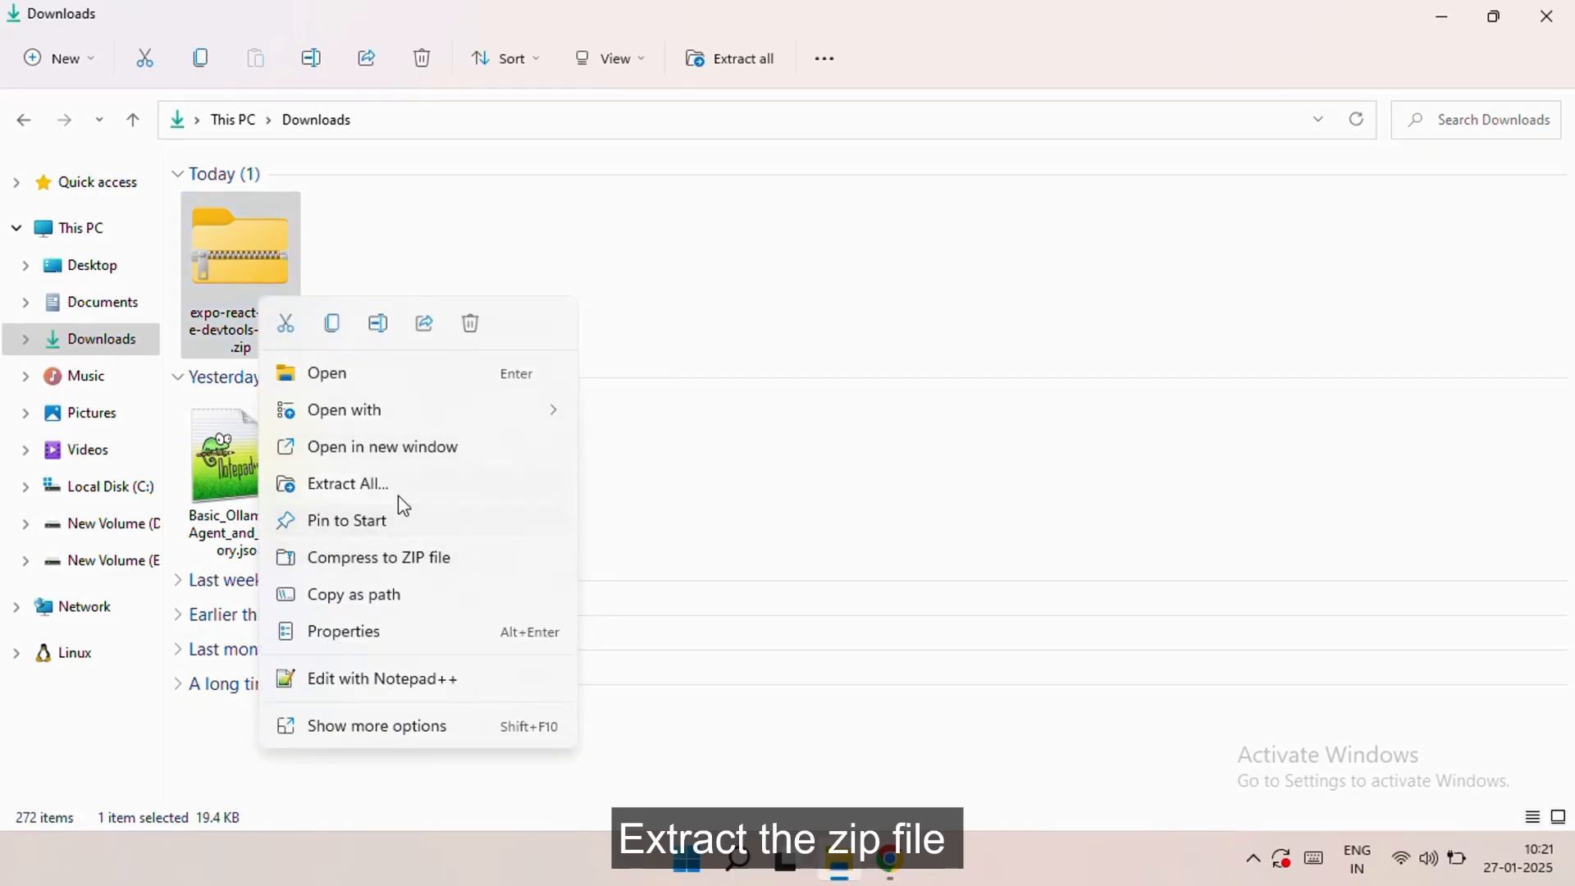
{"action": "left_click", "coordinate": [346, 483]}
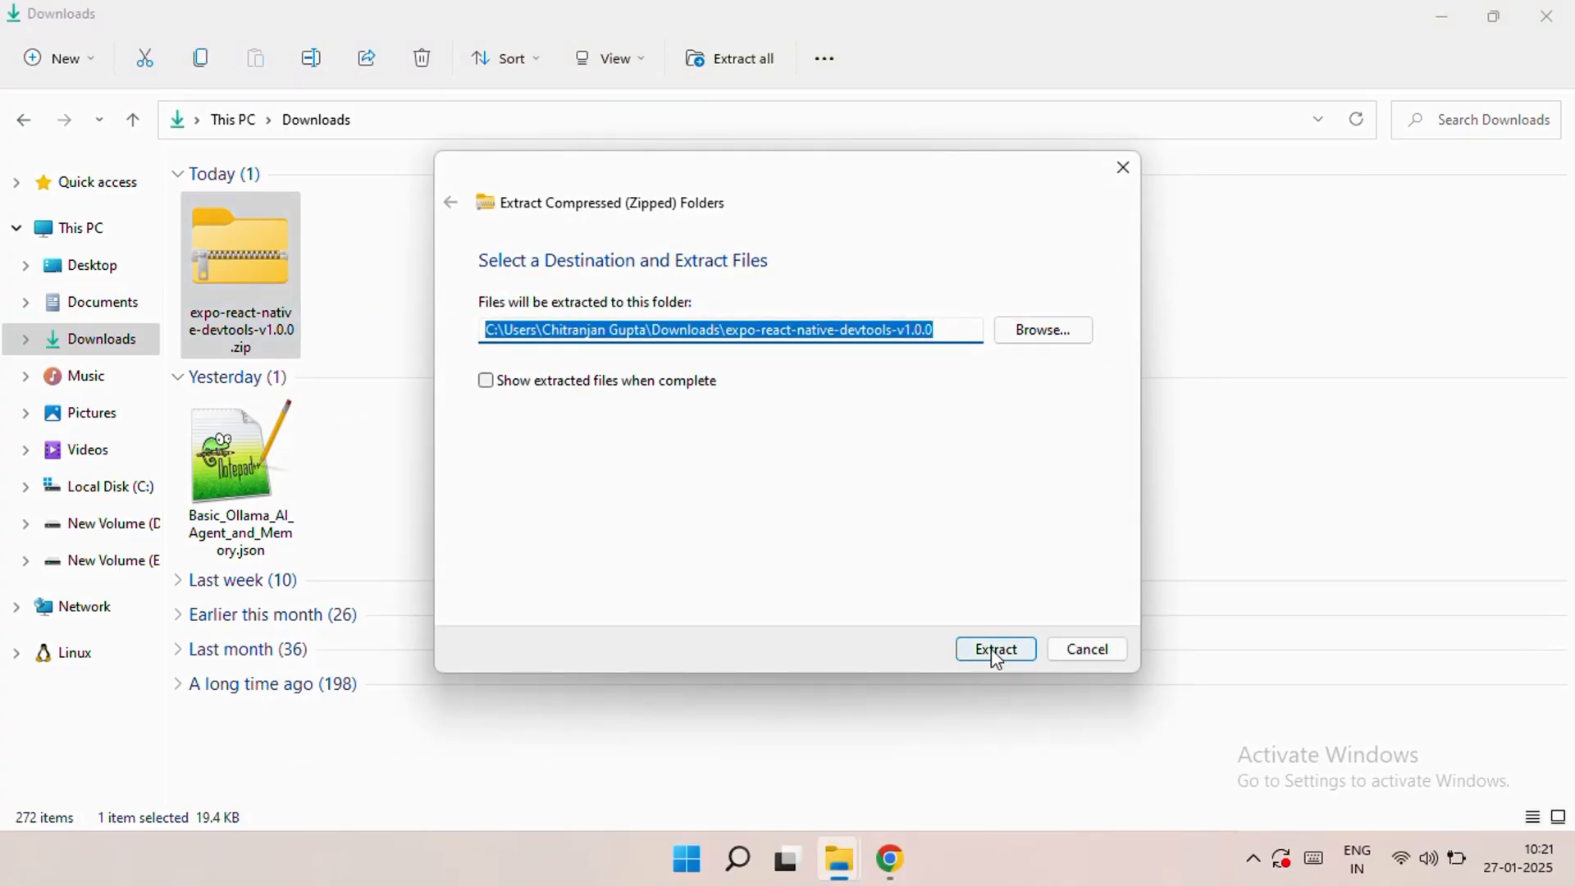
{"action": "left_click", "coordinate": [994, 648]}
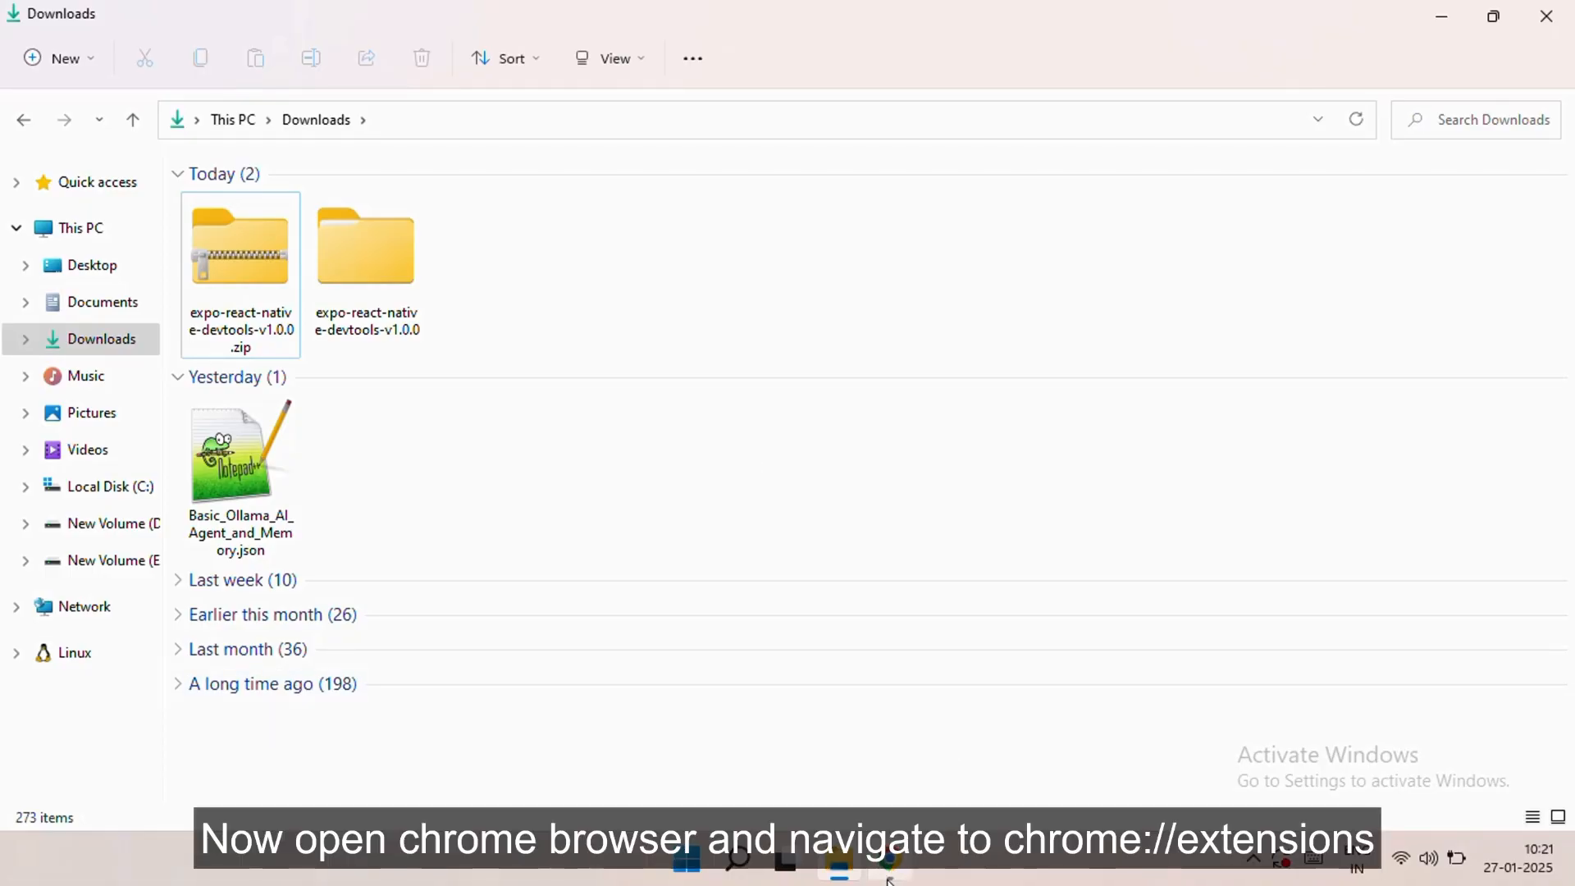
- Open chrome://extensions in a new Chrome tab with Developer mode enabled
{"action": "left_click", "coordinate": [887, 861]}
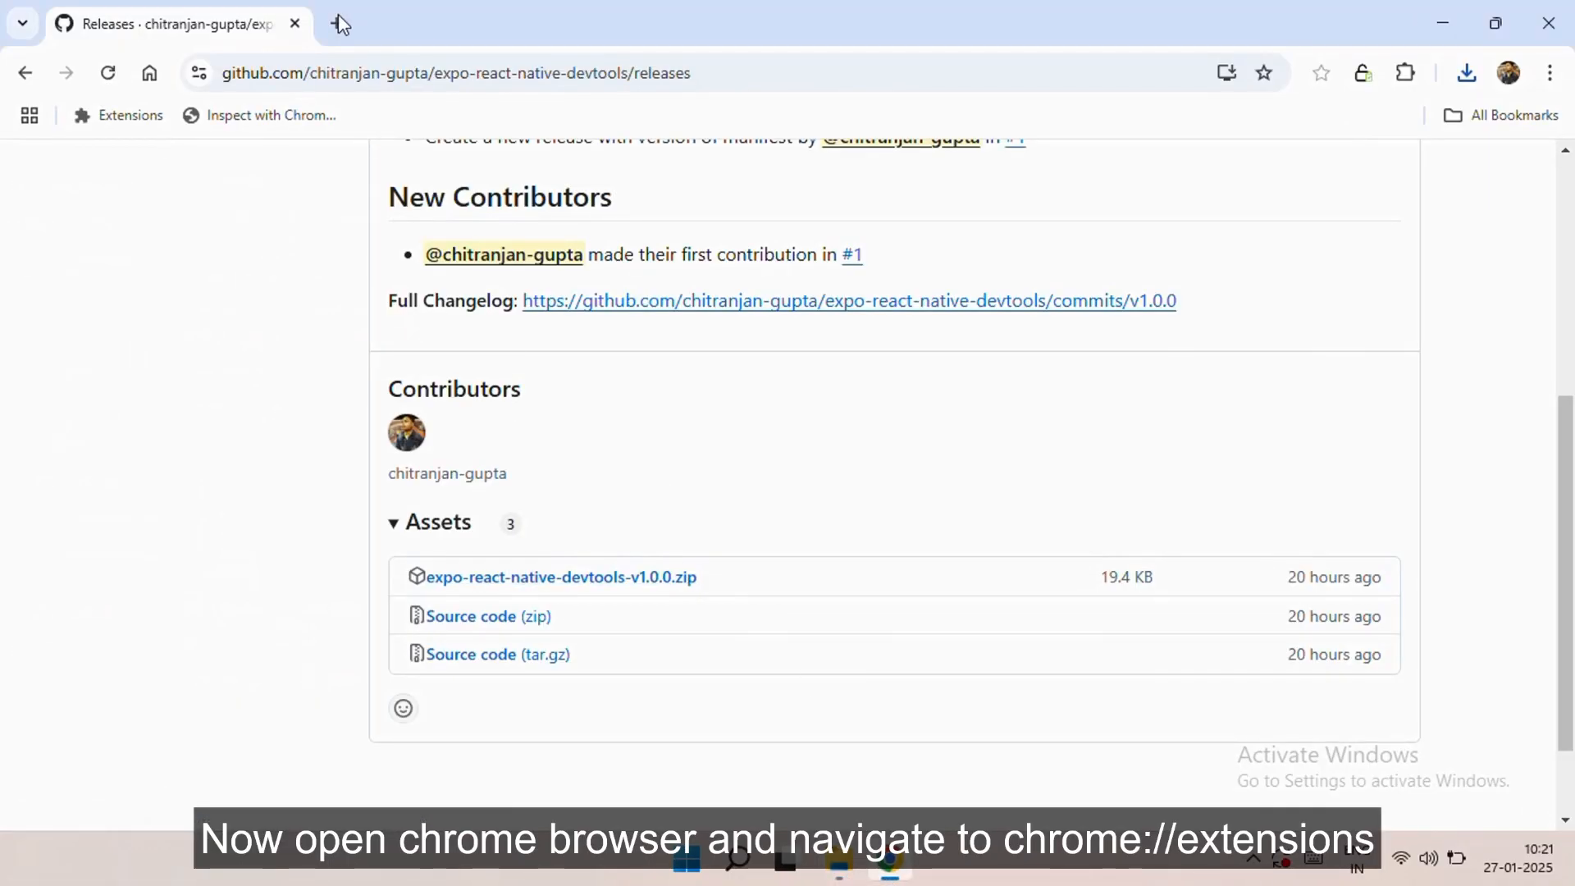
{"action": "left_click", "coordinate": [341, 23]}
{"action": "type", "text": "chrome://ex"}
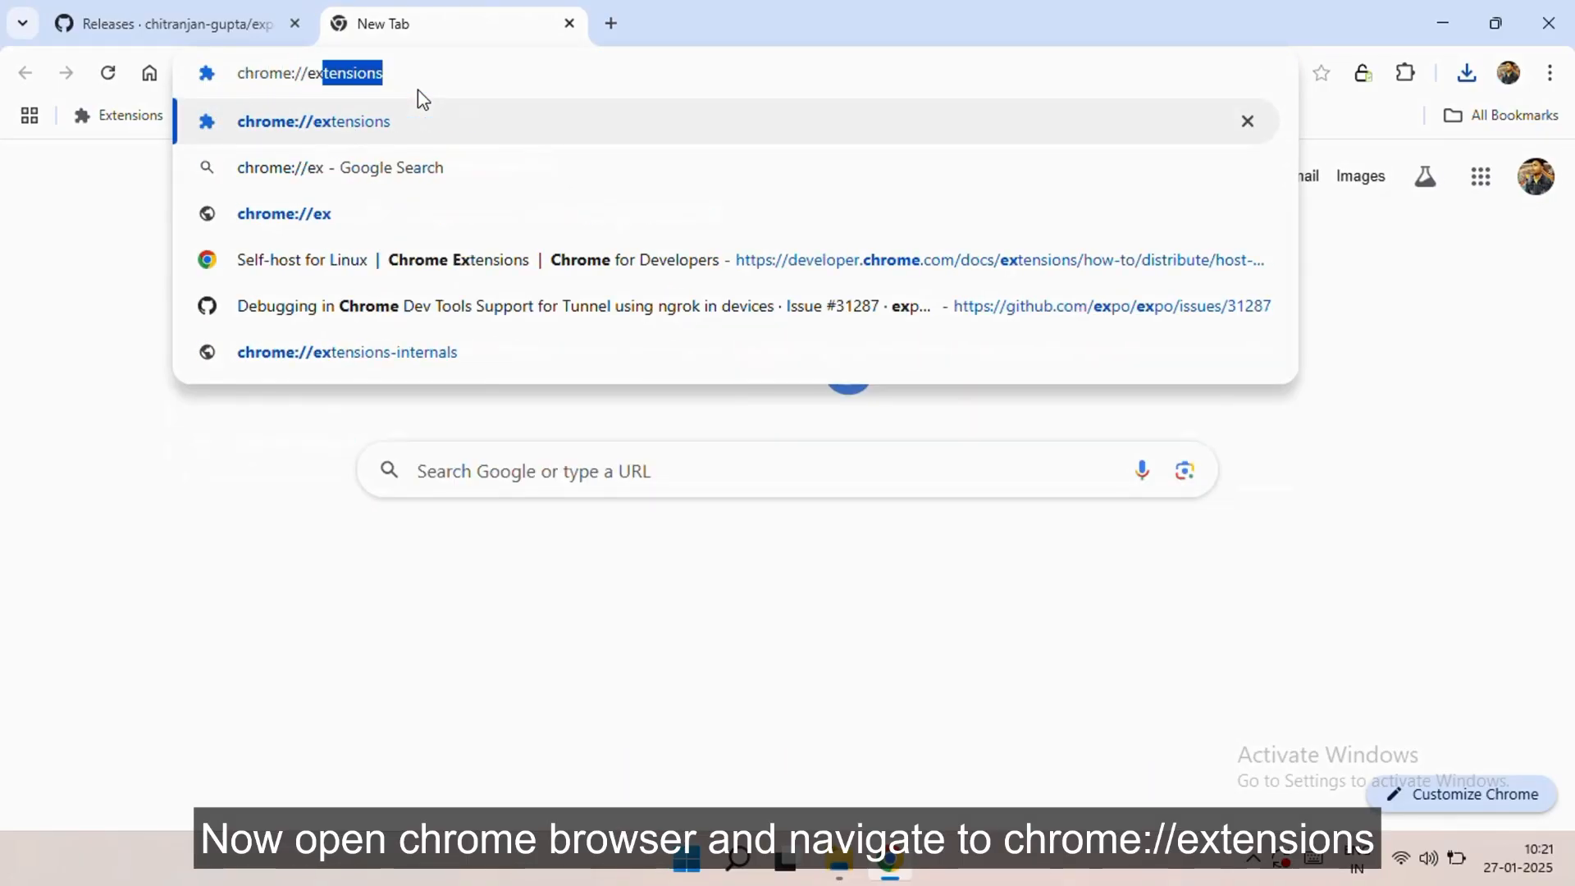
{"action": "type", "text": "ensions"}
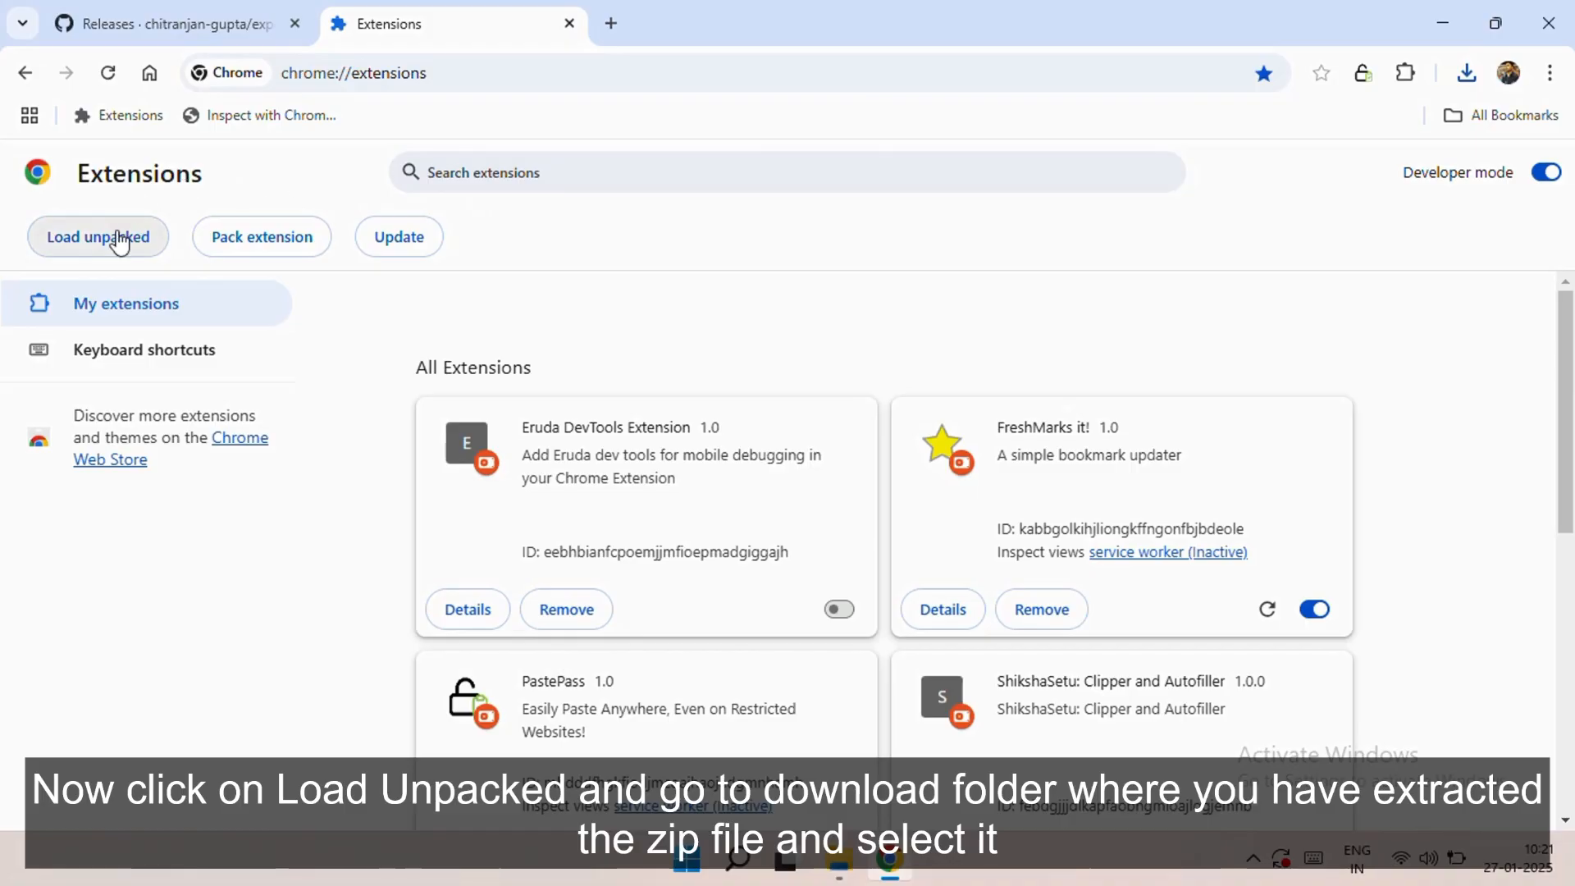
- Load the expo-react-native-devtools-v1.0.0 folder from Downloads as an unpacked extension
{"action": "left_click", "coordinate": [98, 237]}
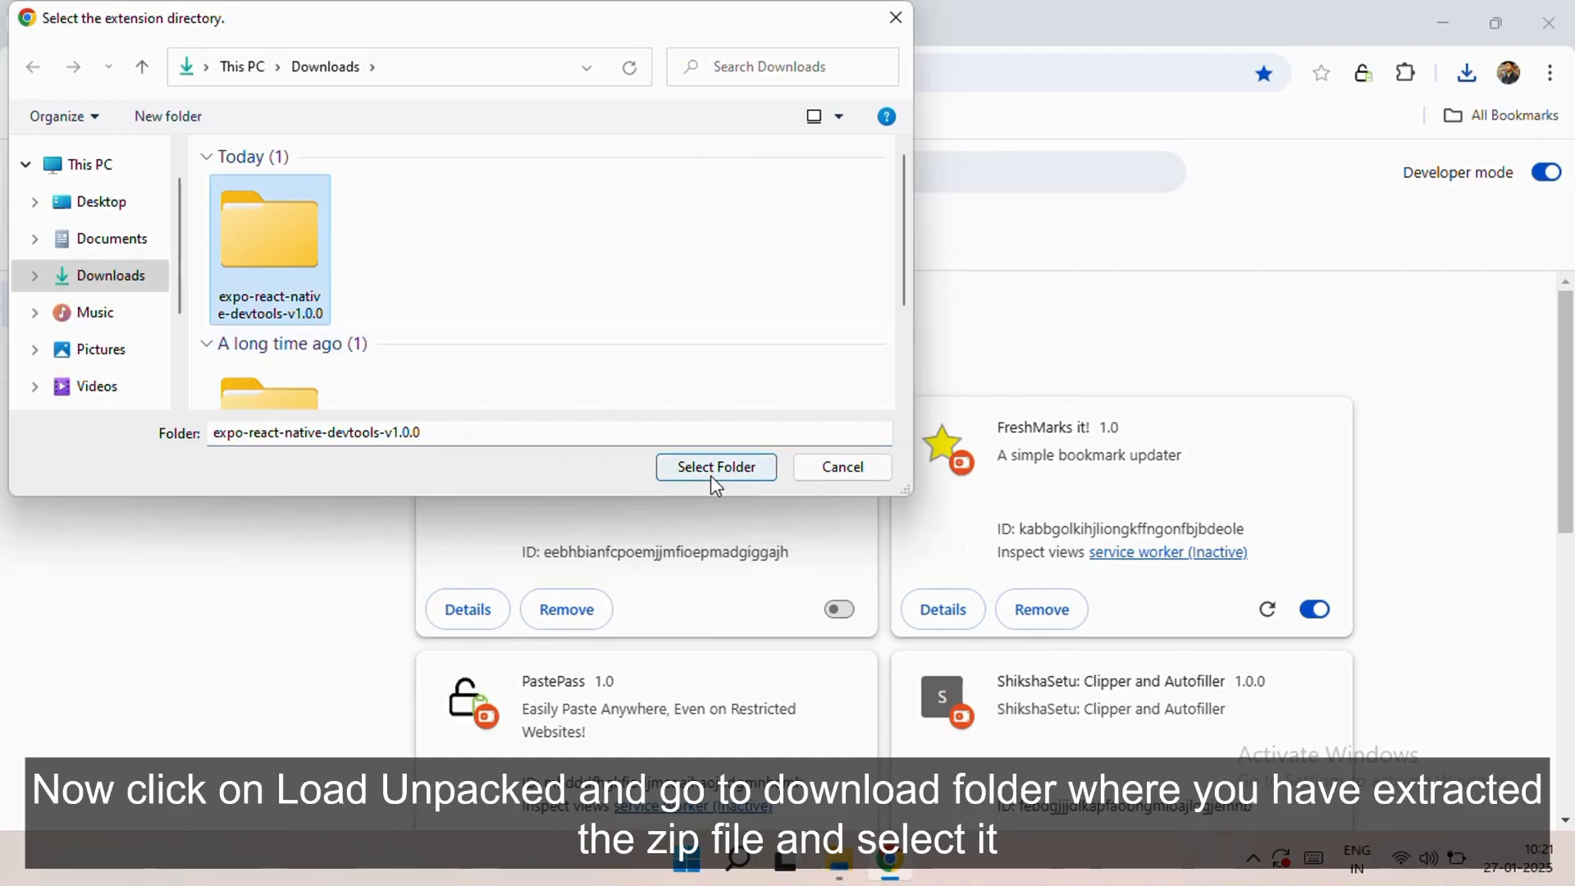
{"action": "left_click", "coordinate": [715, 466]}
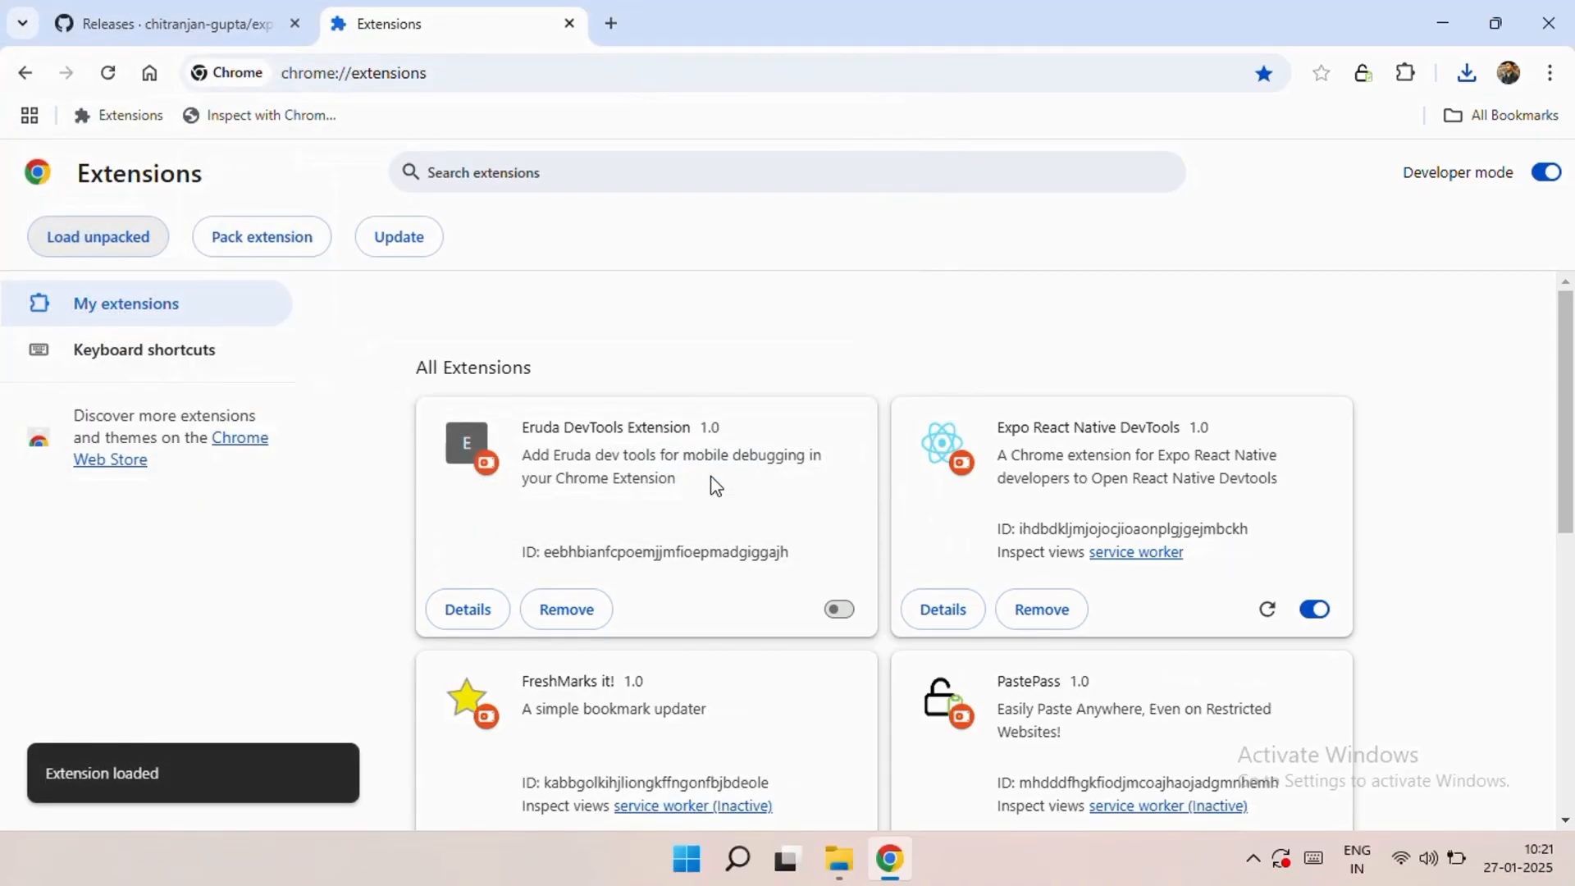
{"action": "mouse_move", "coordinate": [1042, 470]}
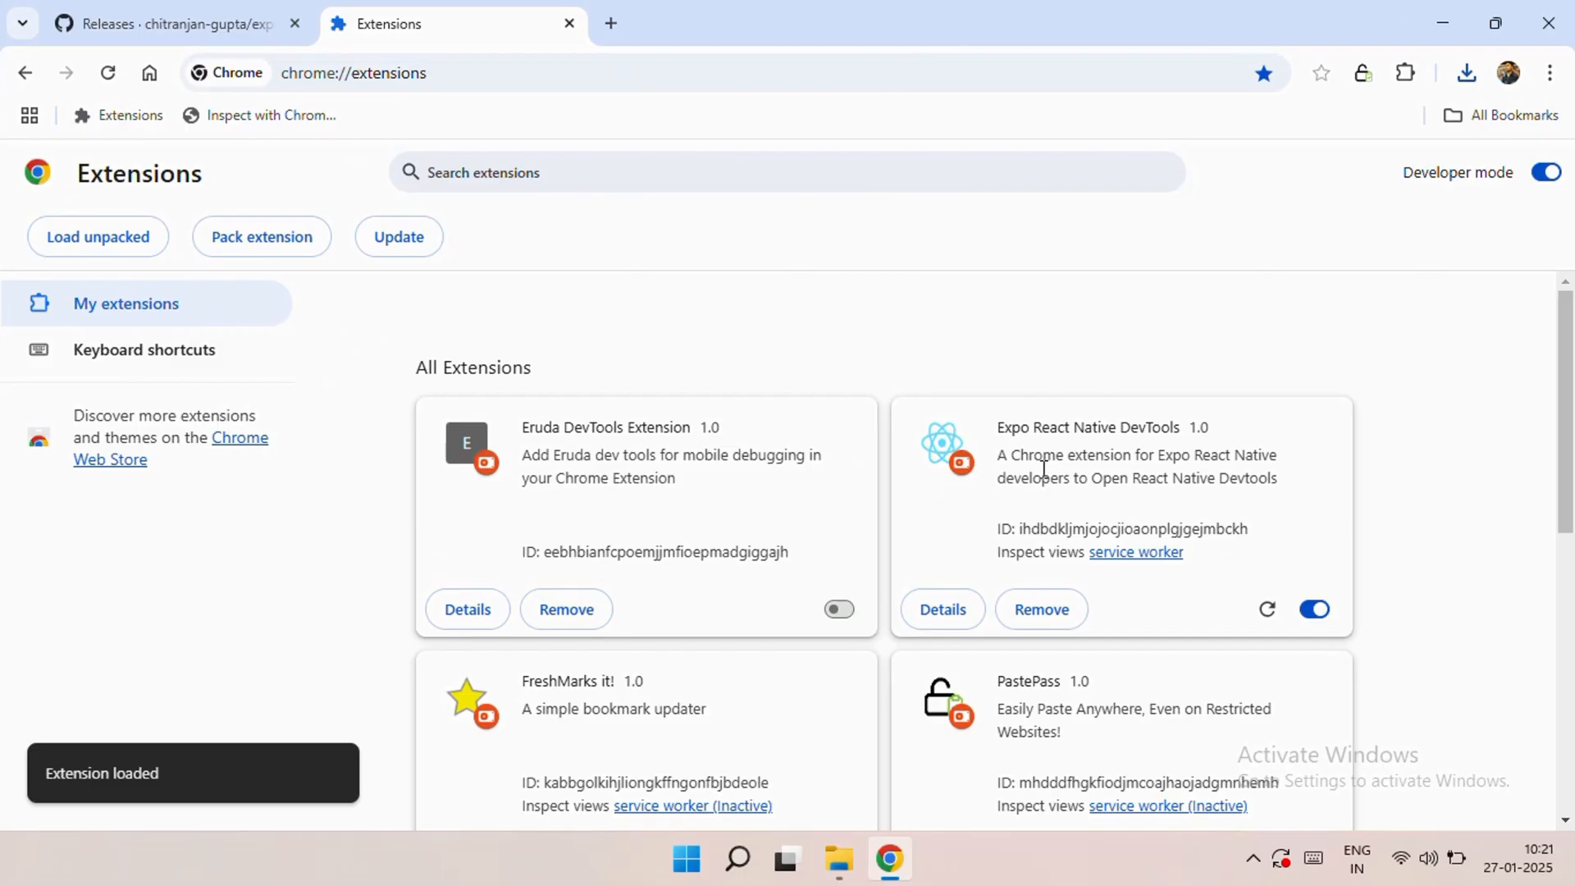
- Pin Expo React Native DevTools to the toolbar, then open and close its popup
{"action": "left_click", "coordinate": [1405, 72]}
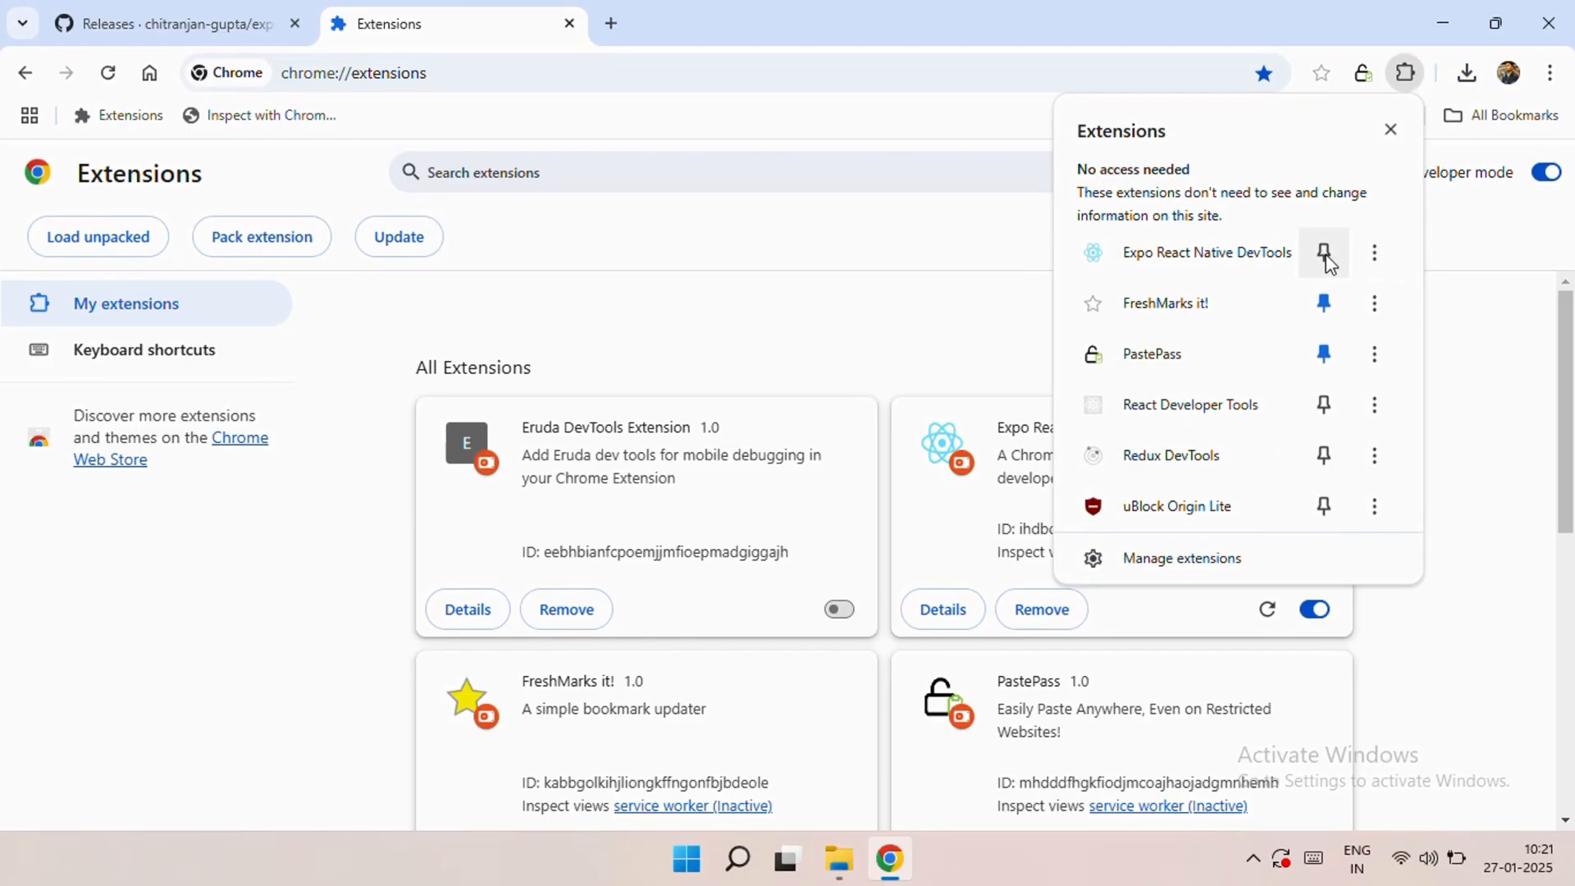
{"action": "left_click", "coordinate": [1324, 252]}
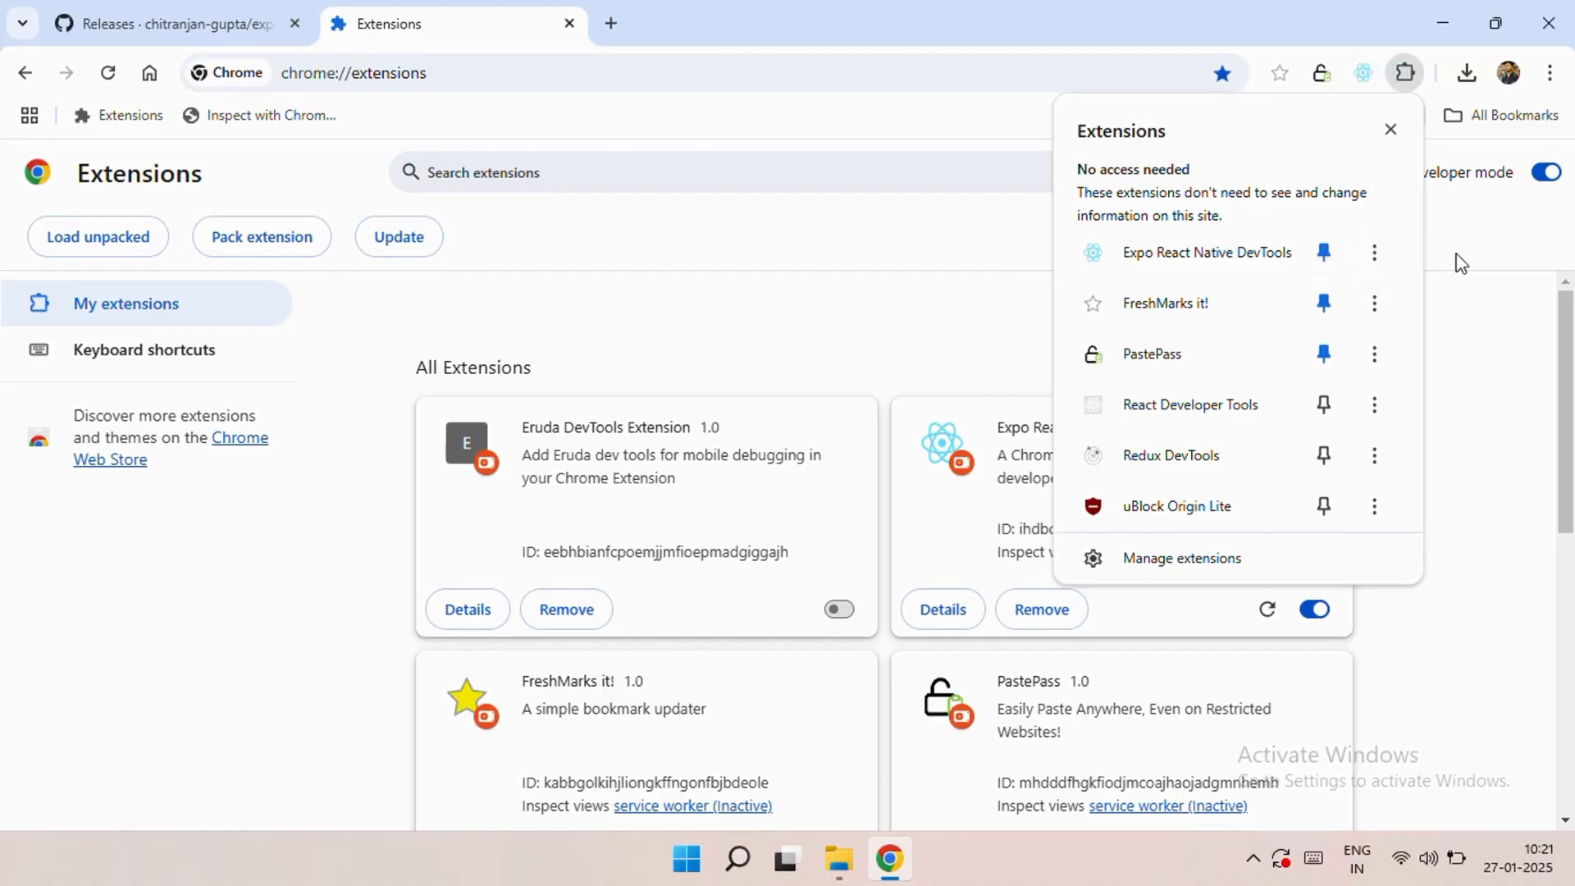
{"action": "left_click", "coordinate": [1365, 73]}
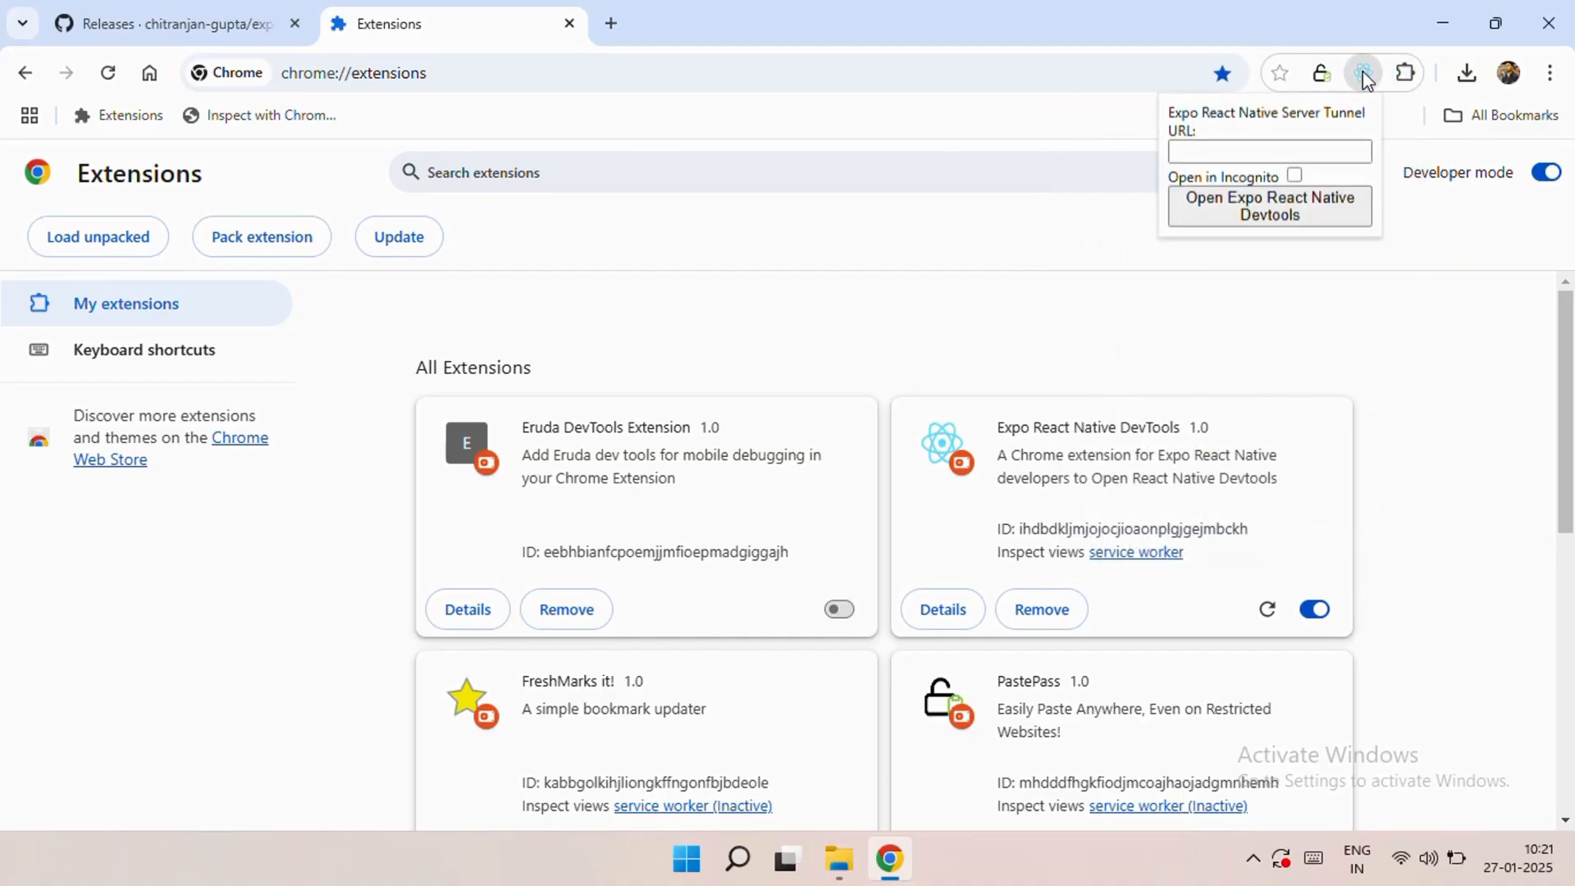
{"action": "left_click", "coordinate": [1333, 265]}
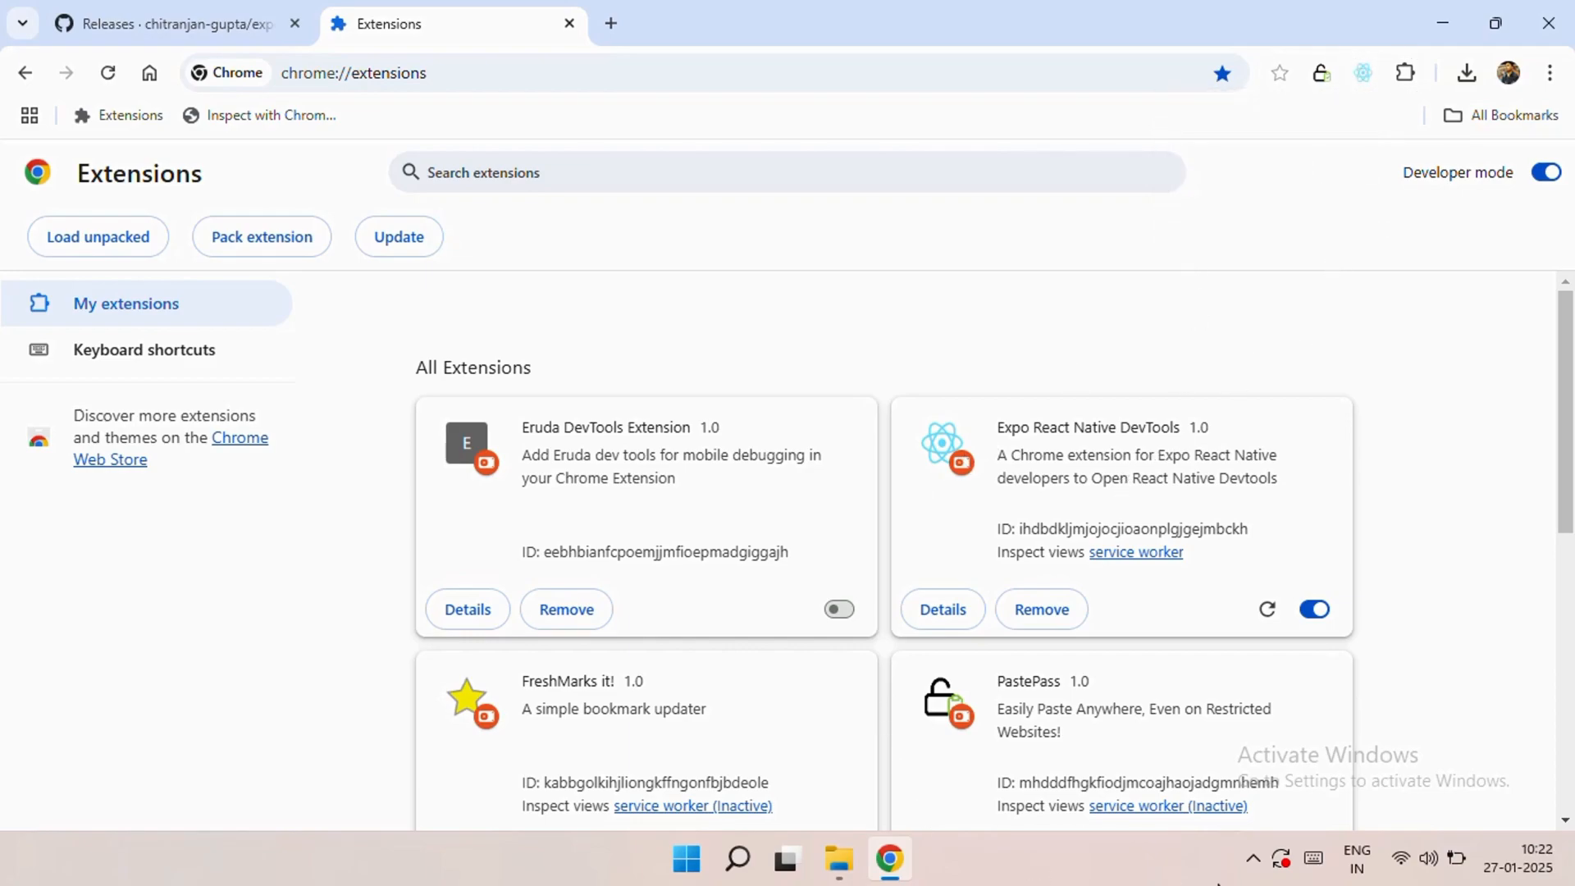
{"action": "left_click", "coordinate": [175, 23]}
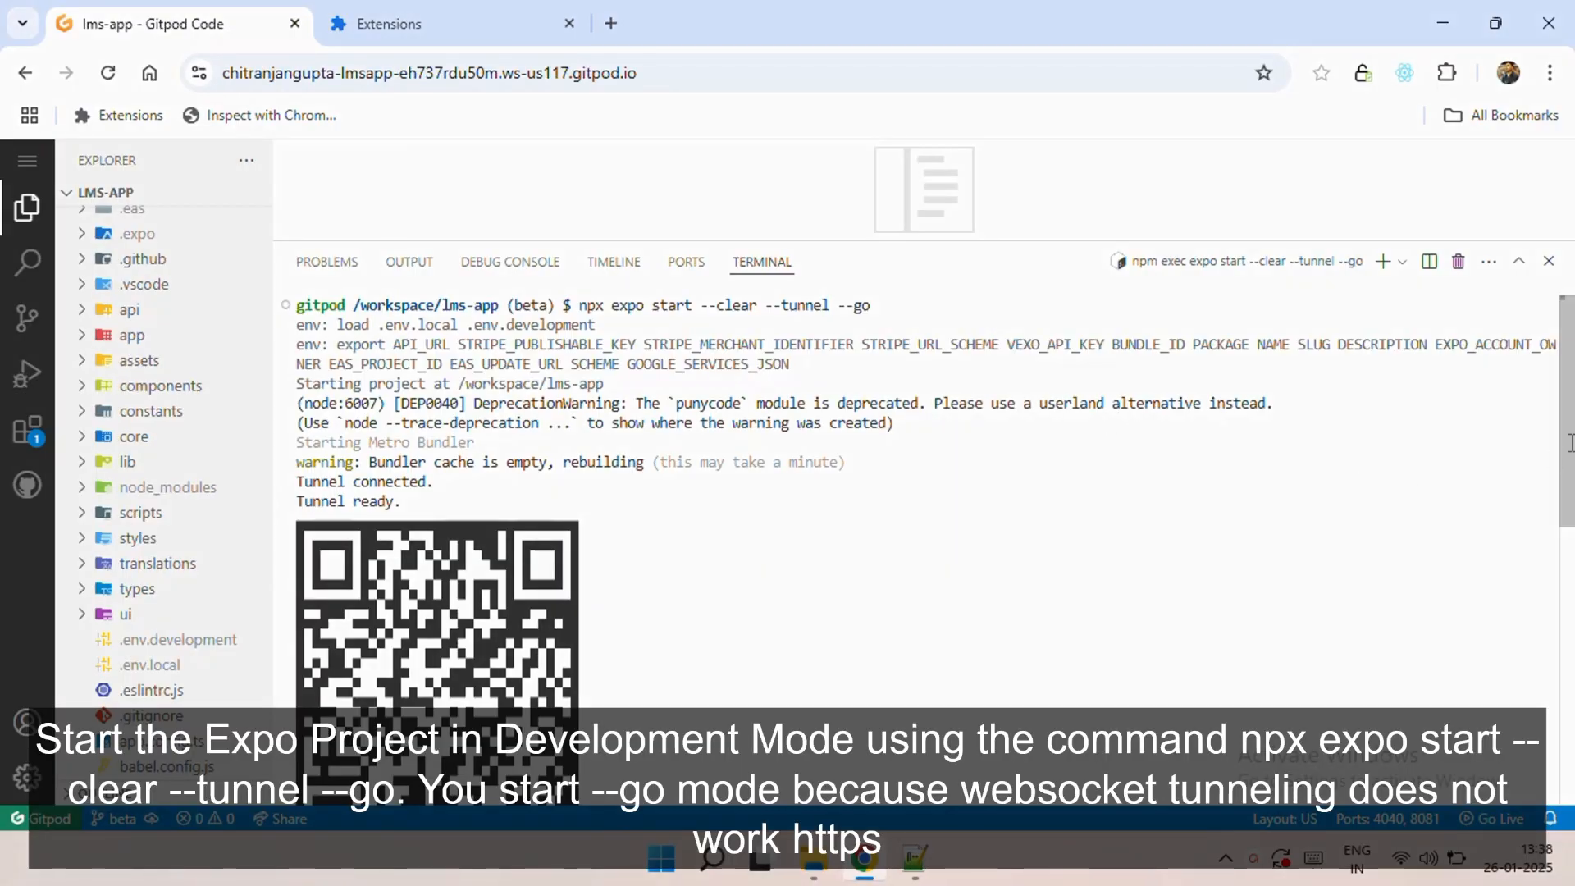
- Scroll the Expo terminal output down to the exp.direct tunnel URL
{"action": "scroll", "scroll_direction": "down", "scroll_amount": 3}
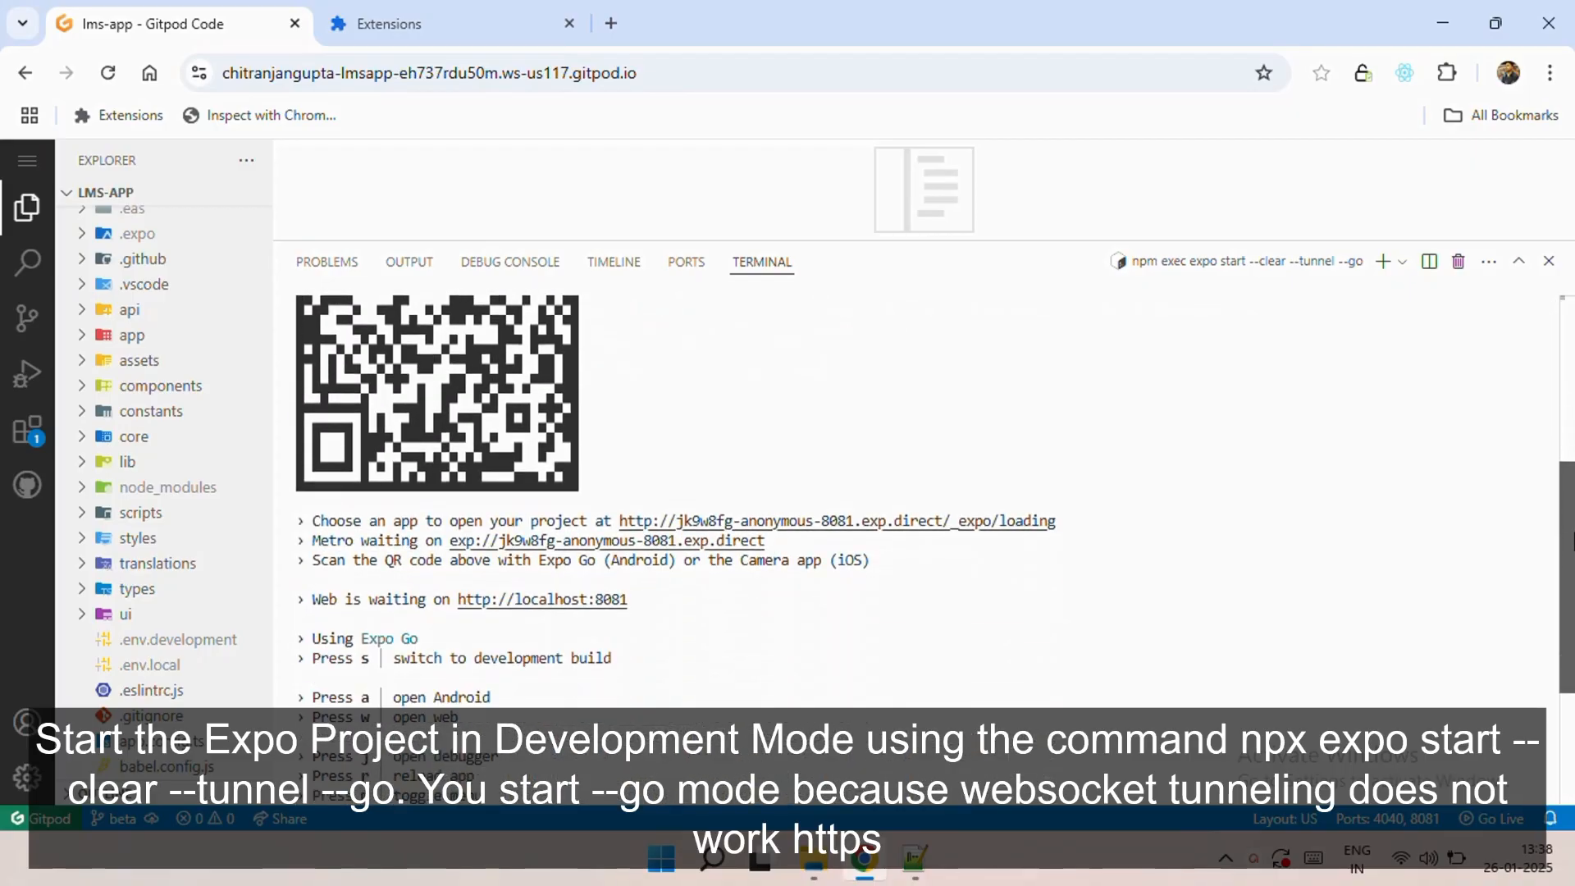
{"action": "scroll", "scroll_direction": "down", "scroll_amount": 3}
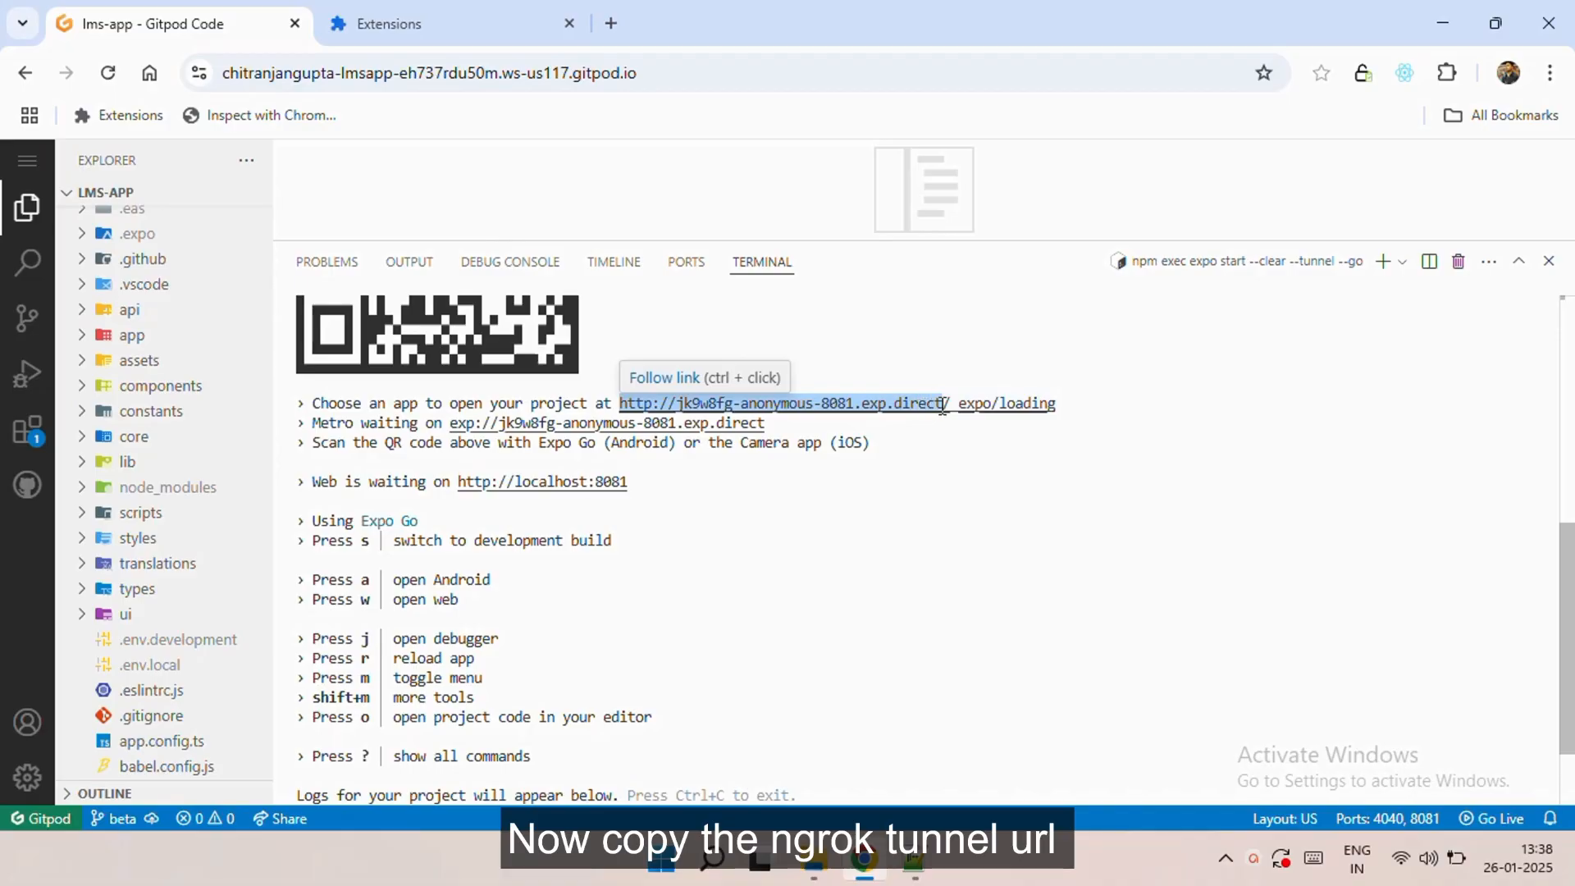
{"action": "mouse_move", "coordinate": [967, 502]}
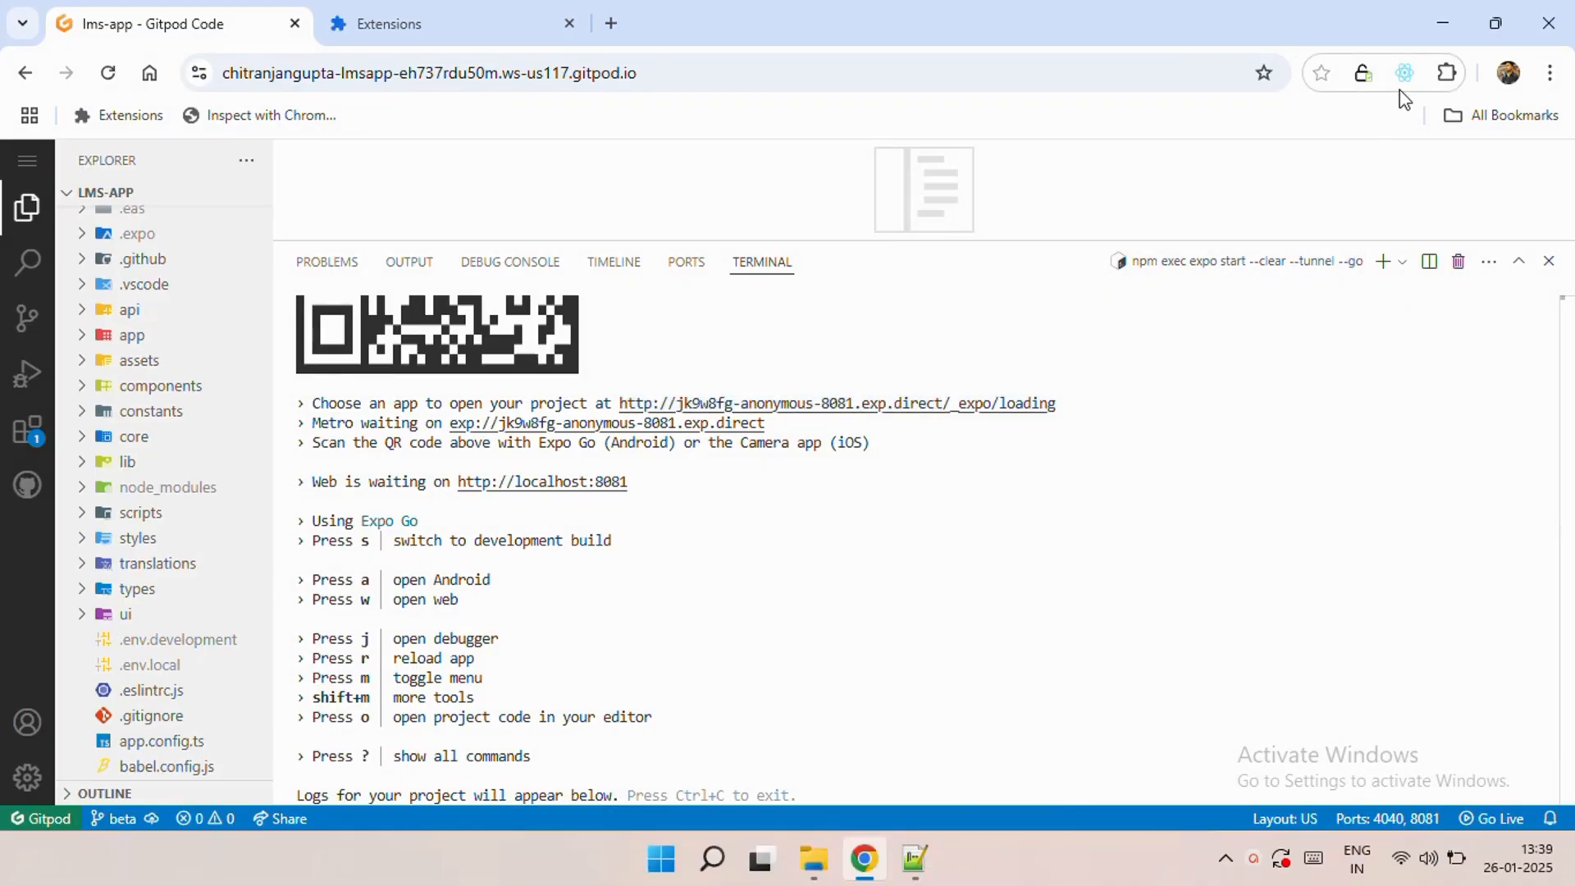
- Launch Expo React Native DevTools for the tunnel URL in Incognito
{"action": "left_click", "coordinate": [1405, 72]}
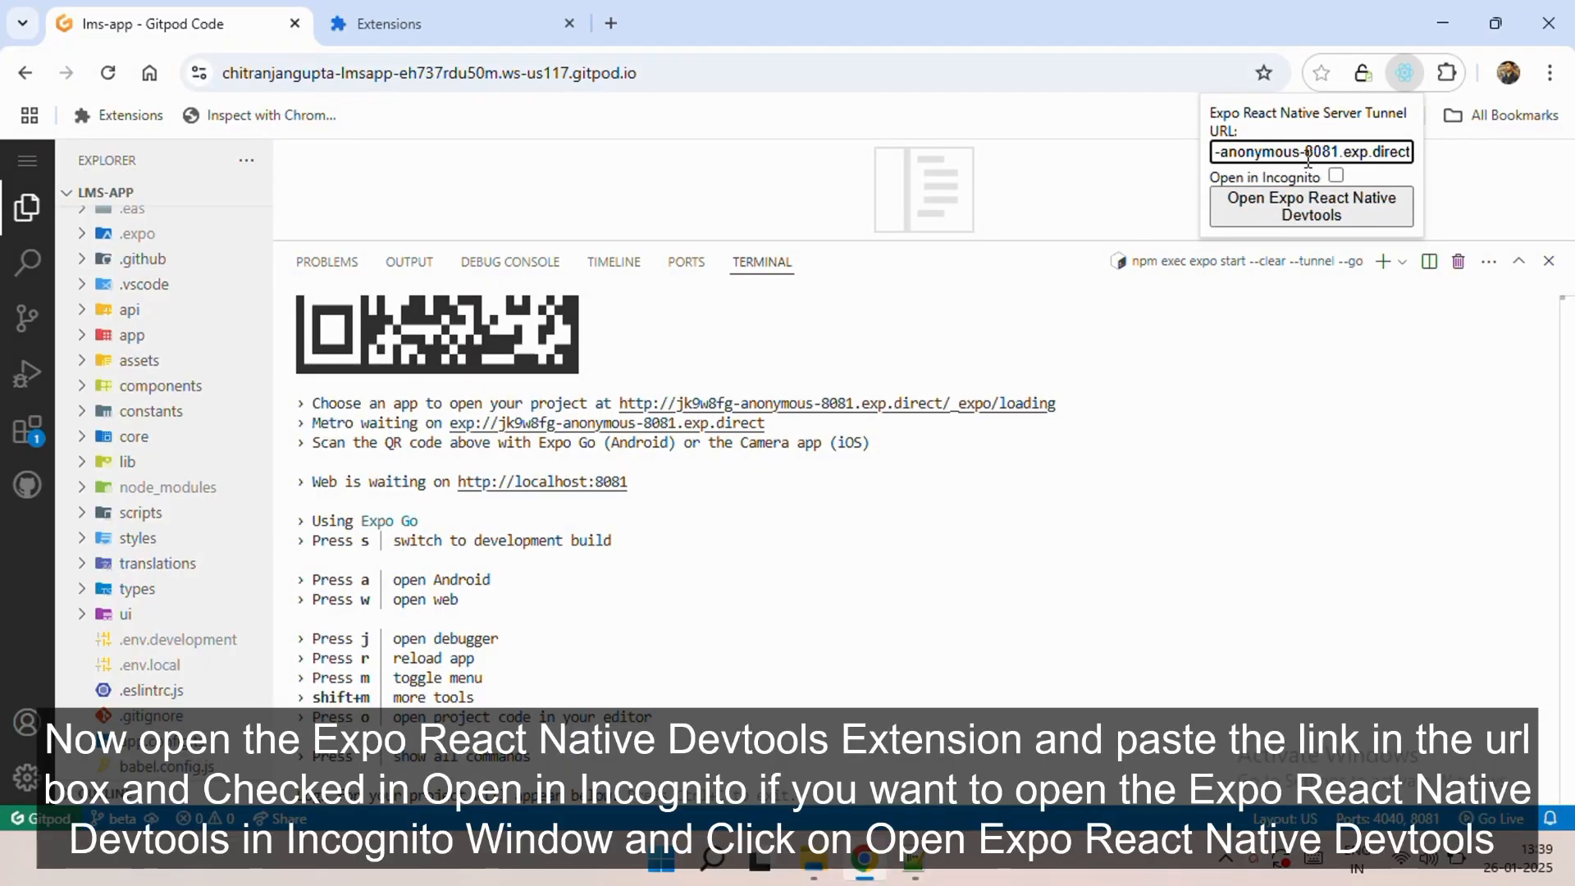
{"action": "left_click", "coordinate": [1337, 176]}
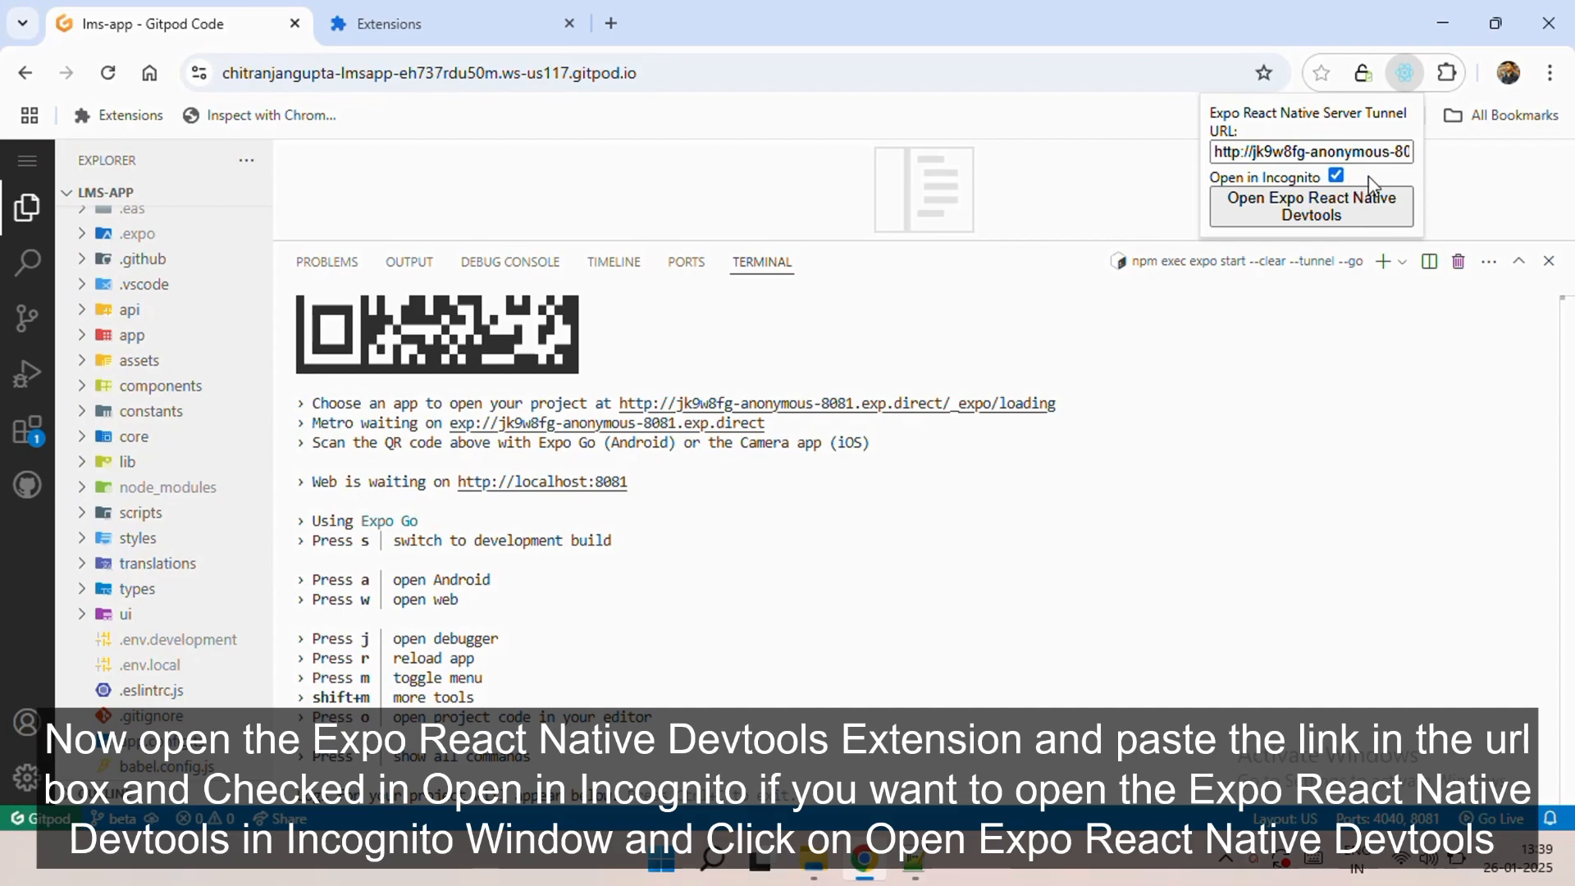
{"action": "left_click", "coordinate": [1311, 206]}
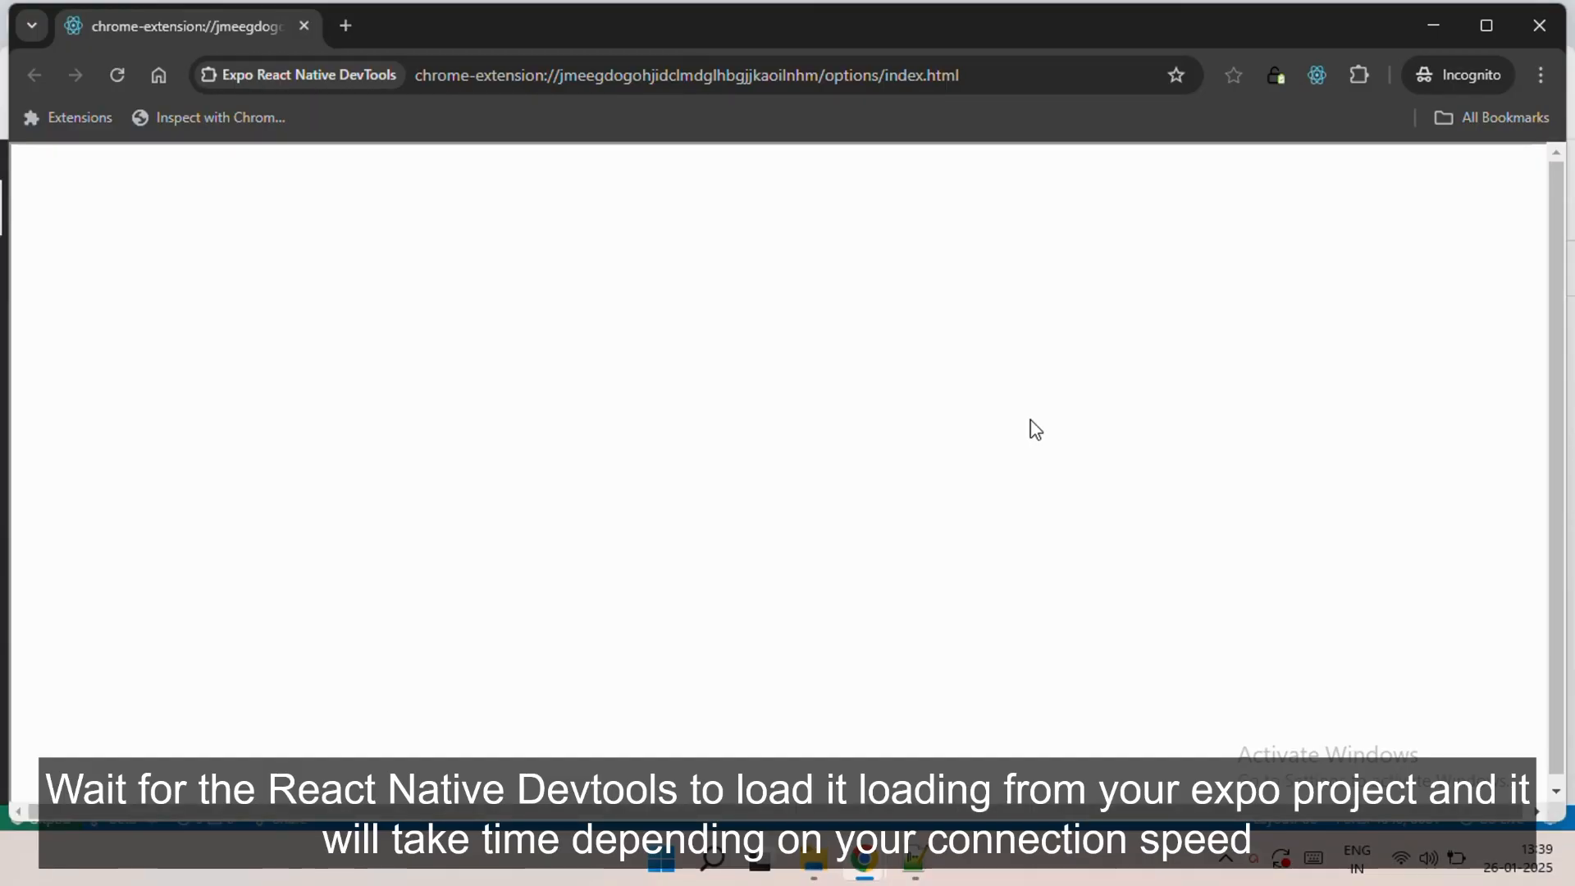
{"action": "mouse_move", "coordinate": [1480, 54]}
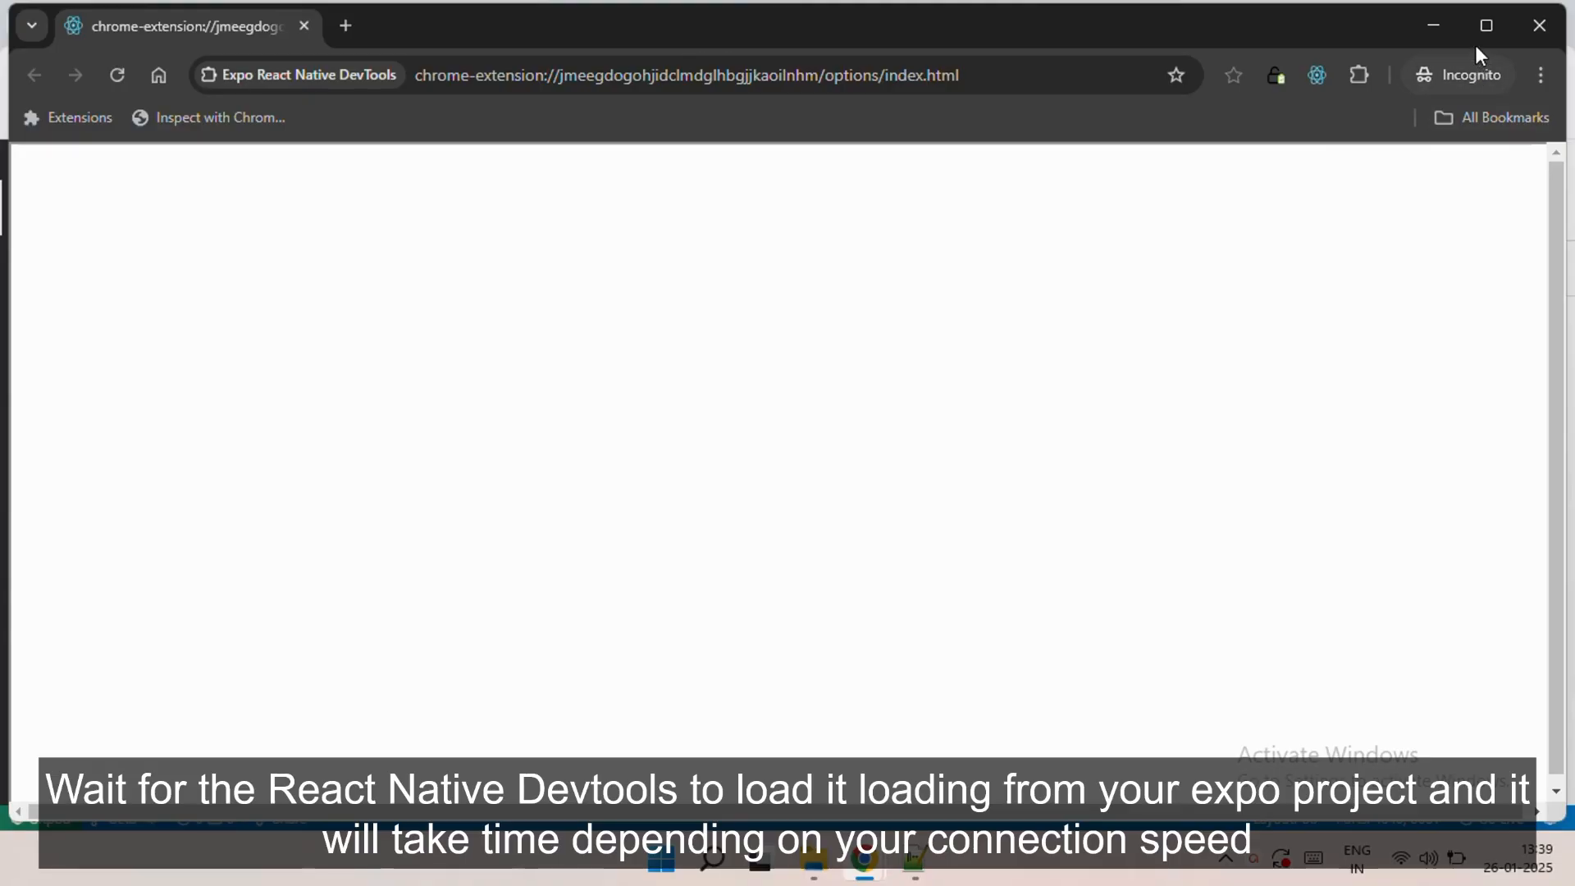
{"action": "mouse_move", "coordinate": [1428, 471]}
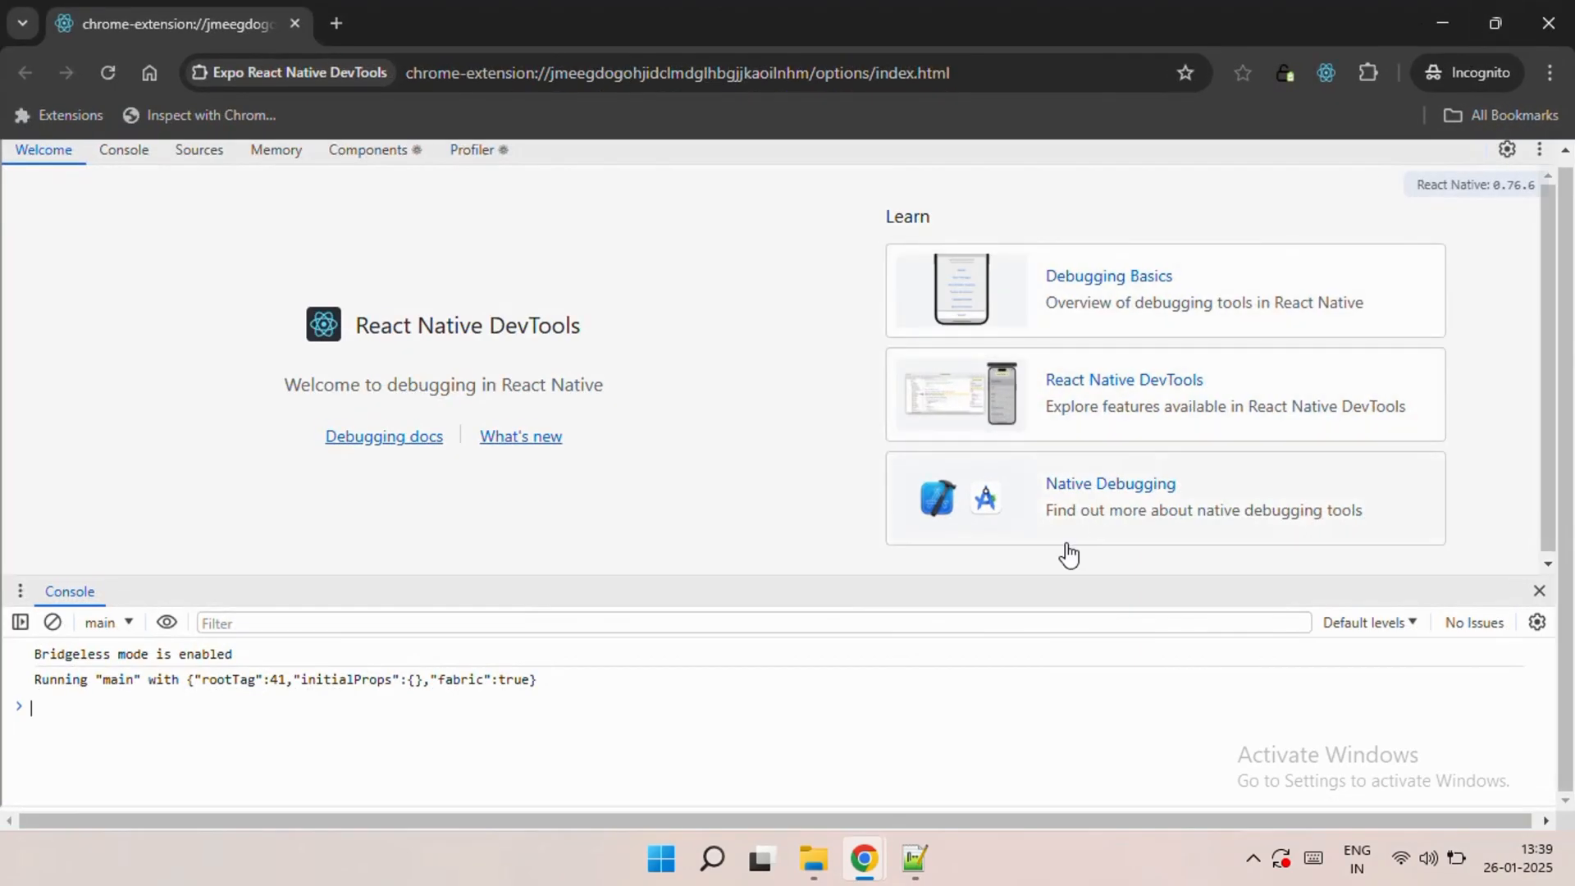
{"action": "mouse_move", "coordinate": [563, 761]}
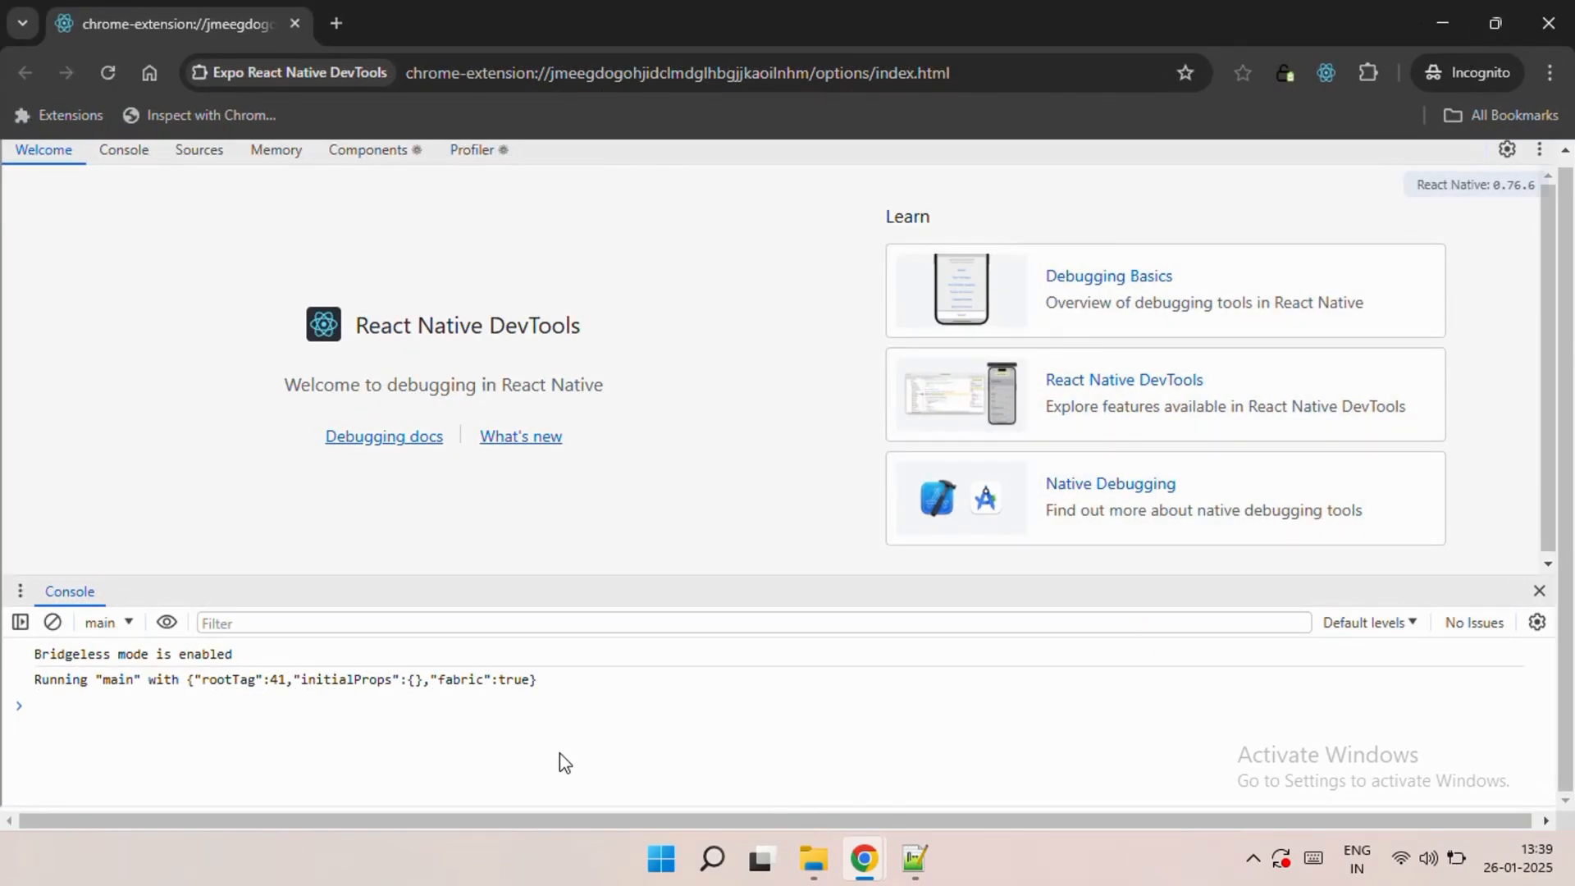